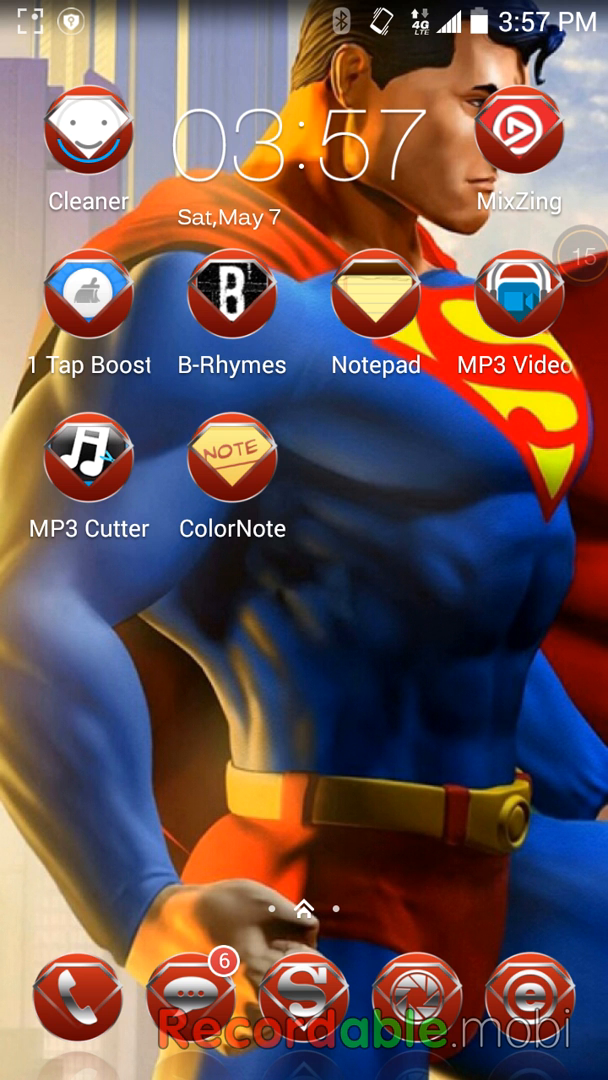
Launch Google Play Store from the app drawer with its search field active
click(303, 910)
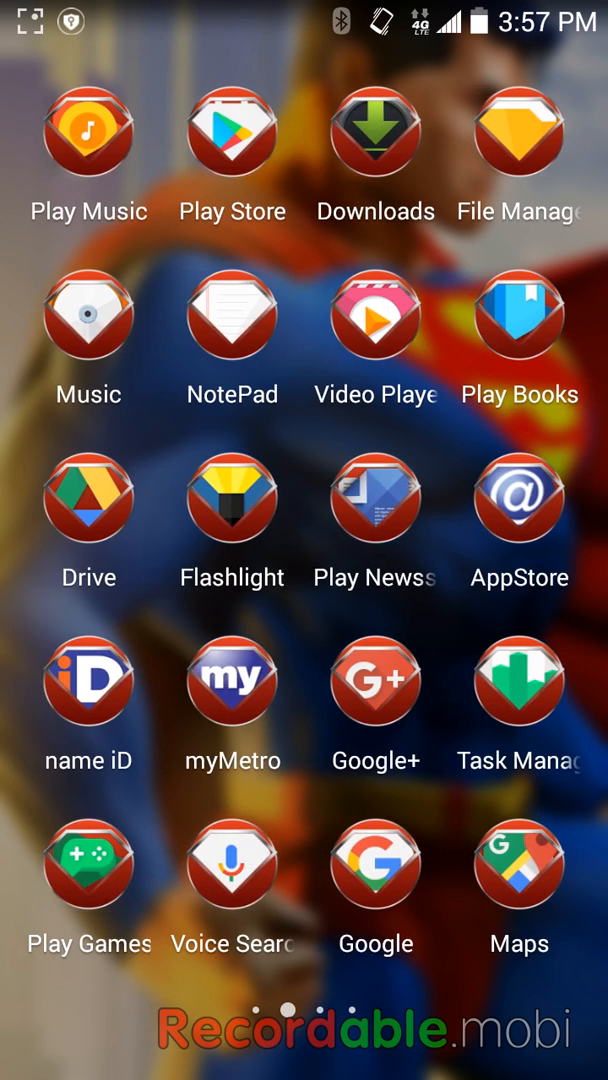
click(231, 130)
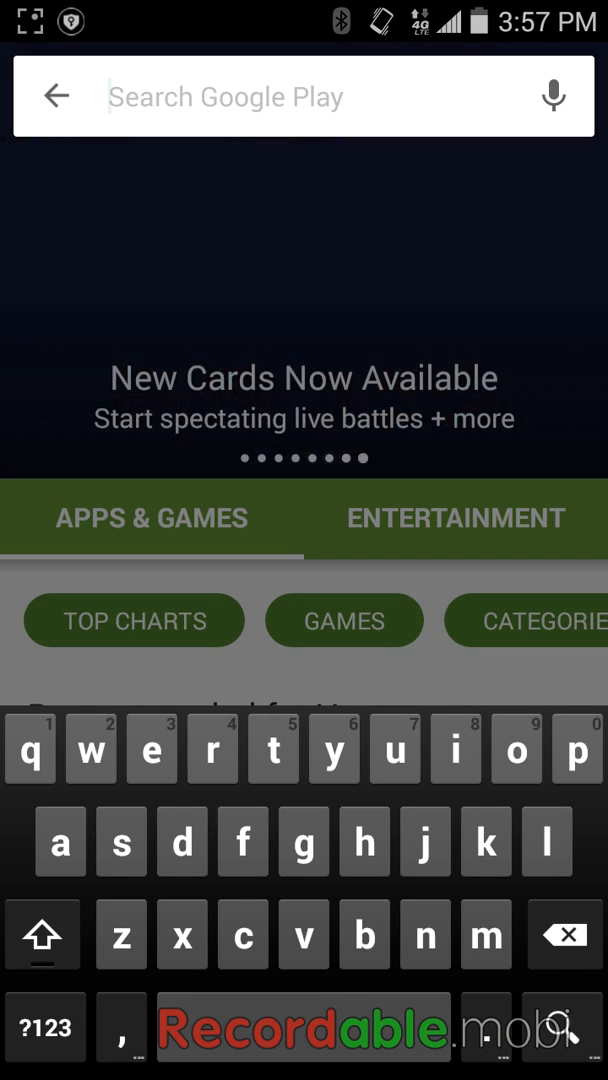
Find 'Reicast - Dreamcast emulator' via the 'recast' search and install it
text(r)
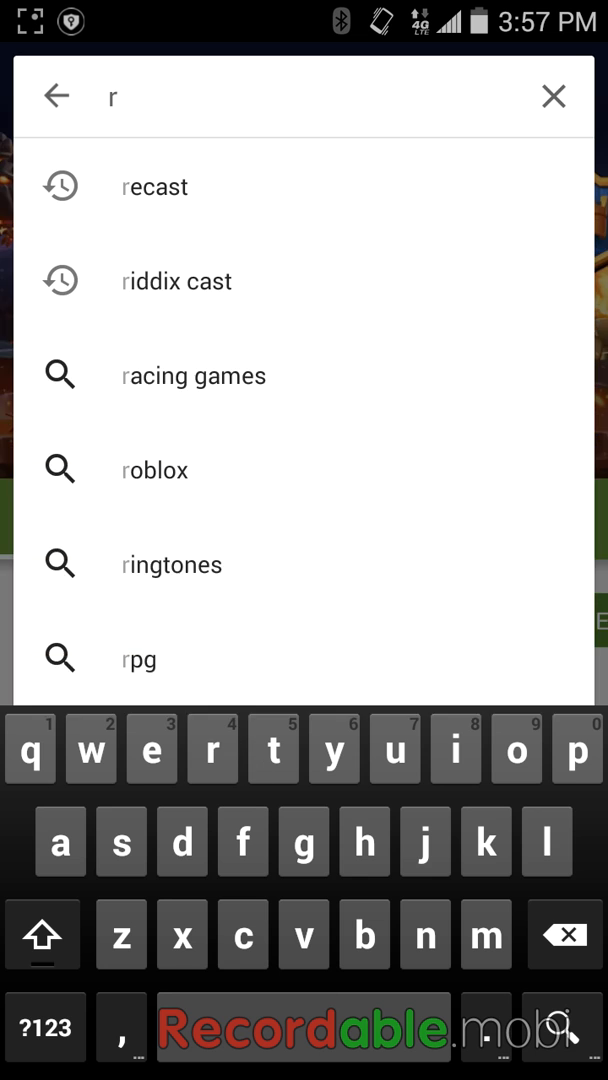
click(154, 186)
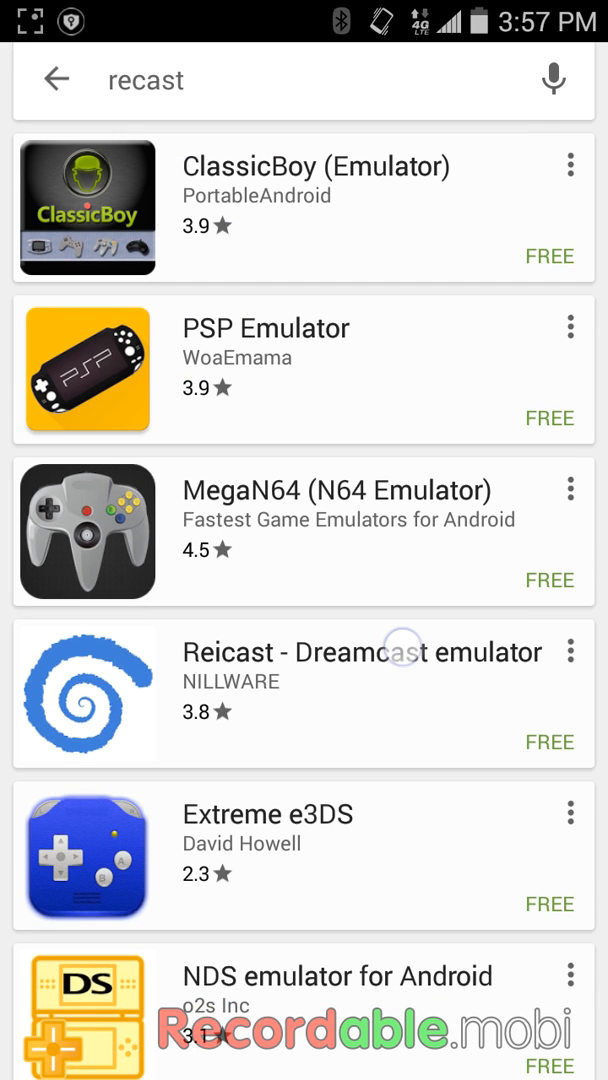
click(304, 694)
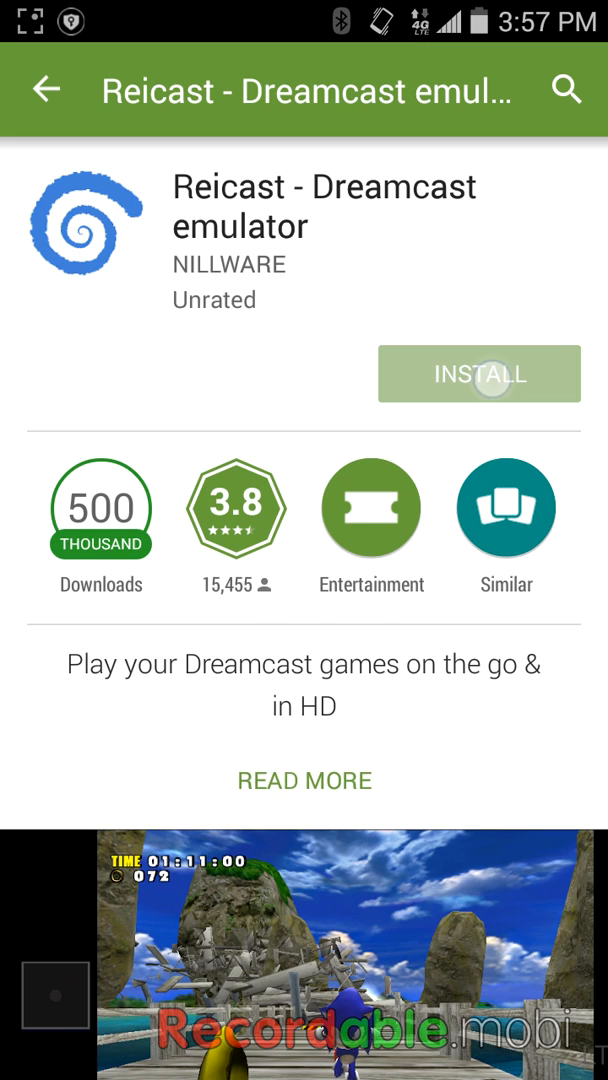
click(479, 374)
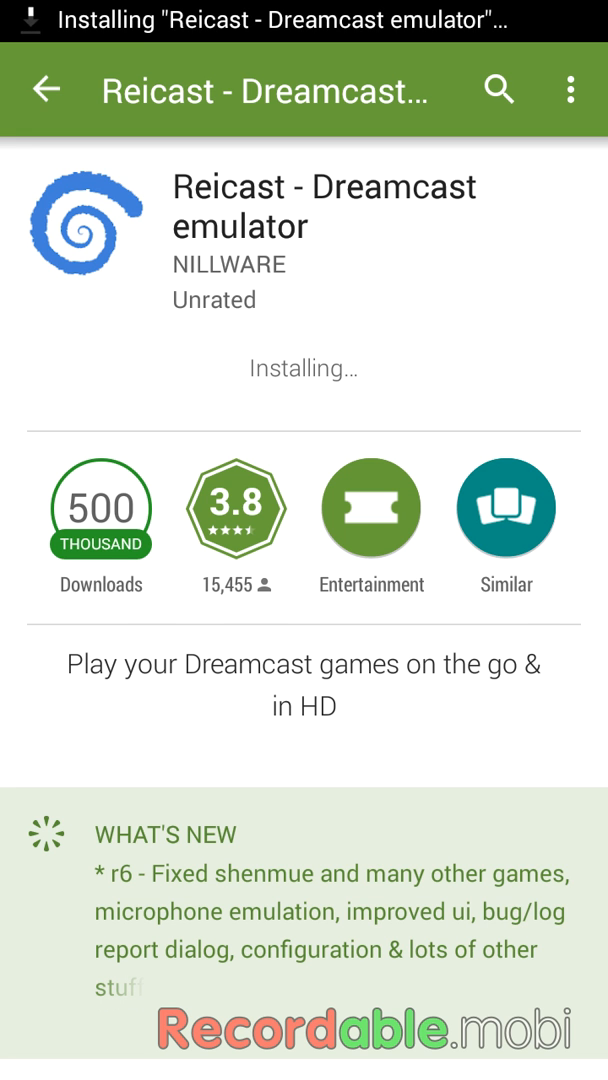
click(498, 89)
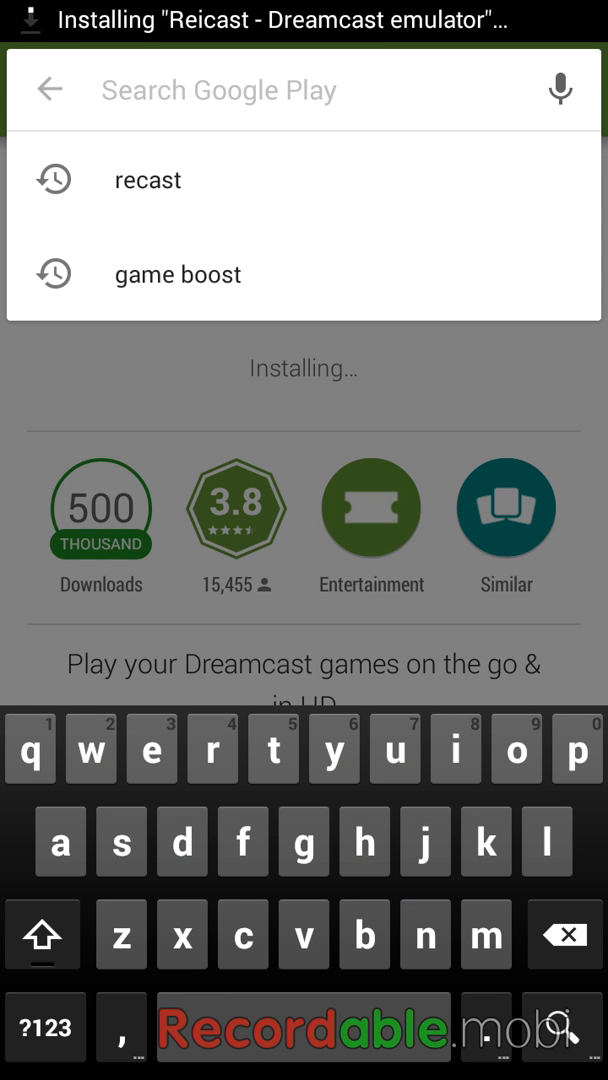
Search 'es file' and confirm ES File Explorer File Manager is already installed
text(es)
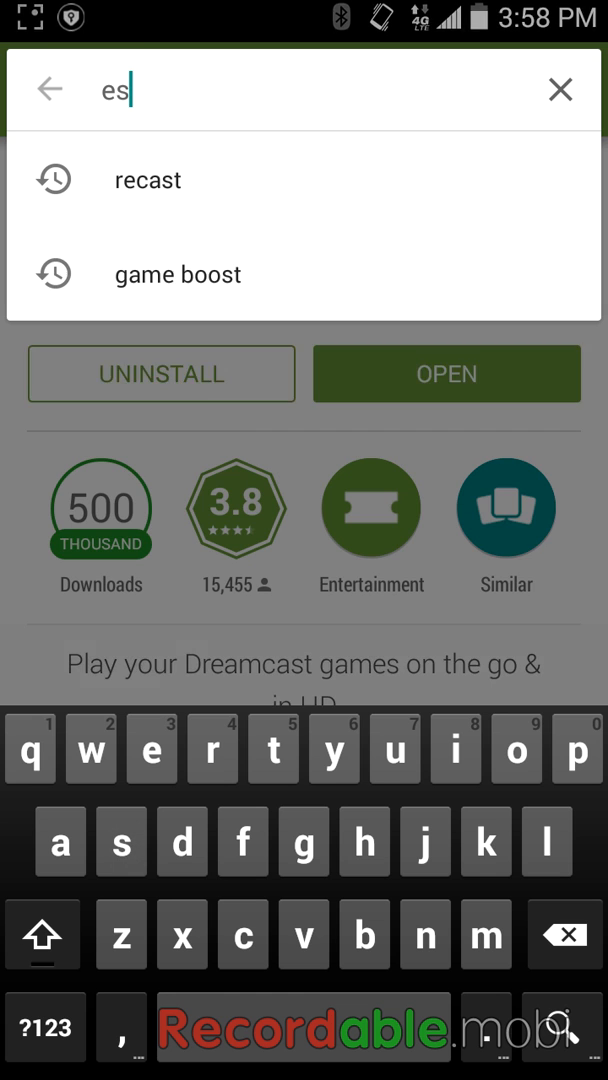
text(file)
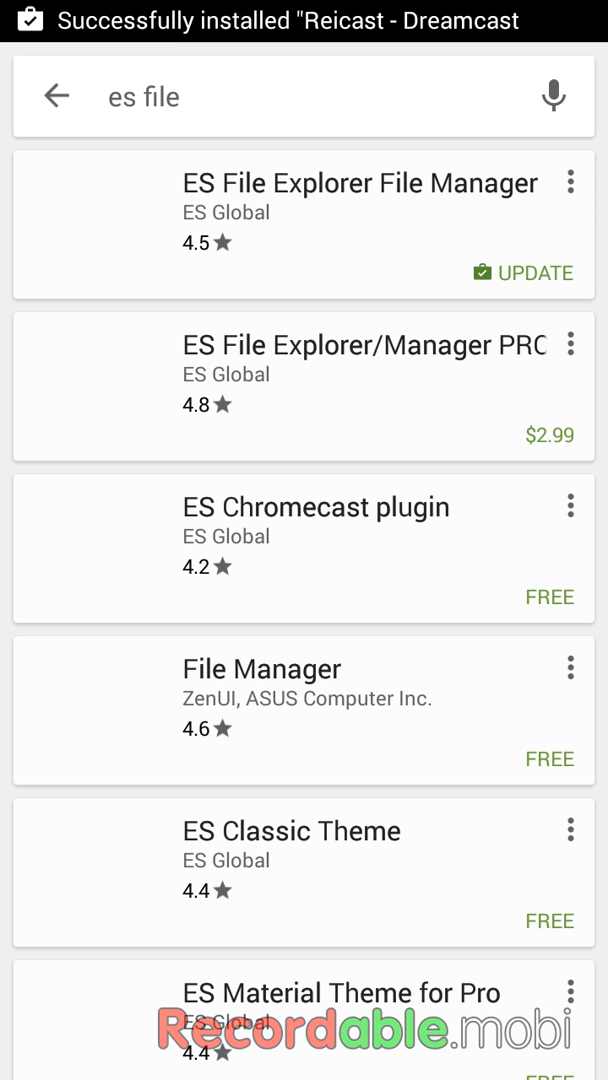
click(360, 183)
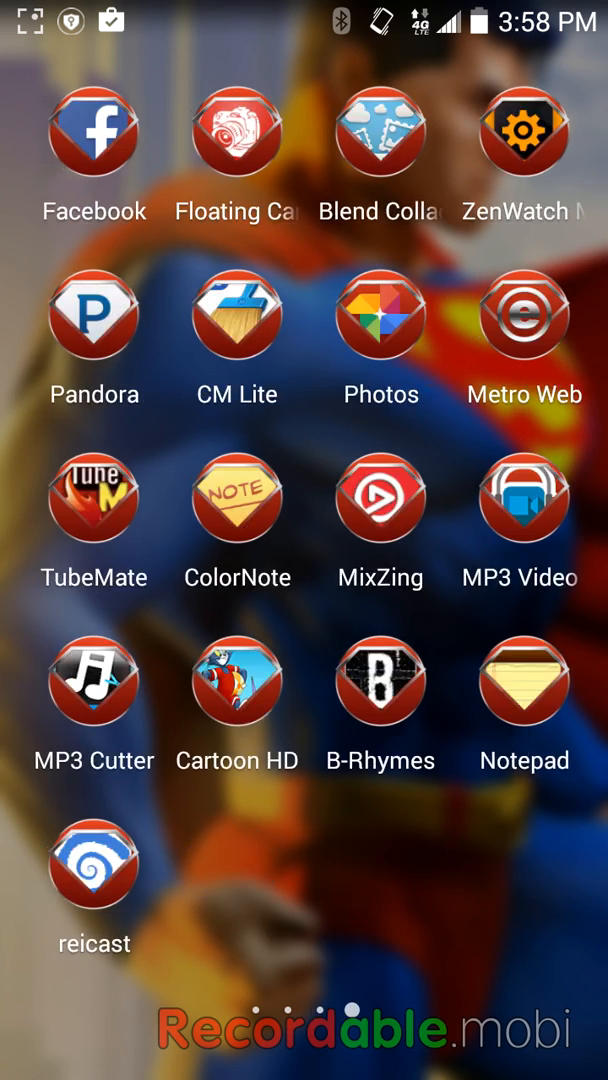
Swipe through the home screen pages to reach the Downloads app
scroll(left, 3)
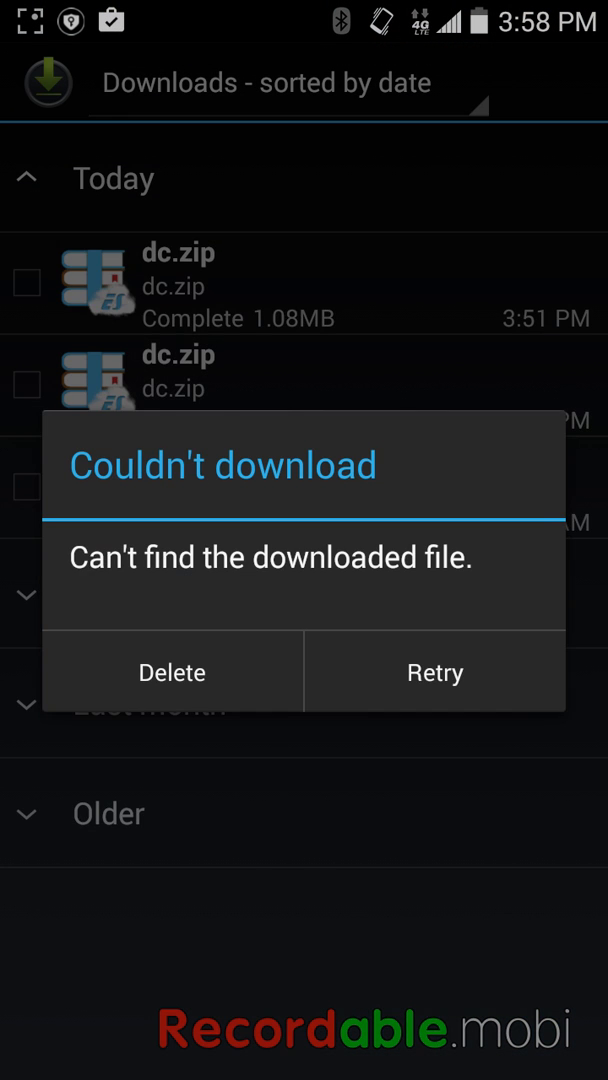
Dismiss the 'Couldn't download' errors after checking the unsuccessful dc.zip entry
click(434, 671)
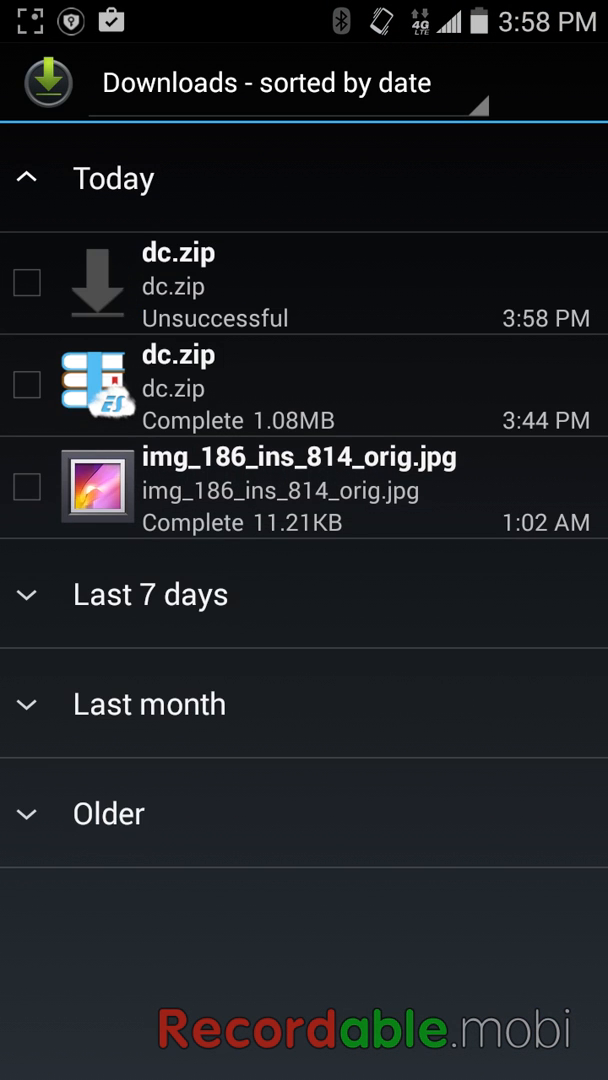
click(300, 285)
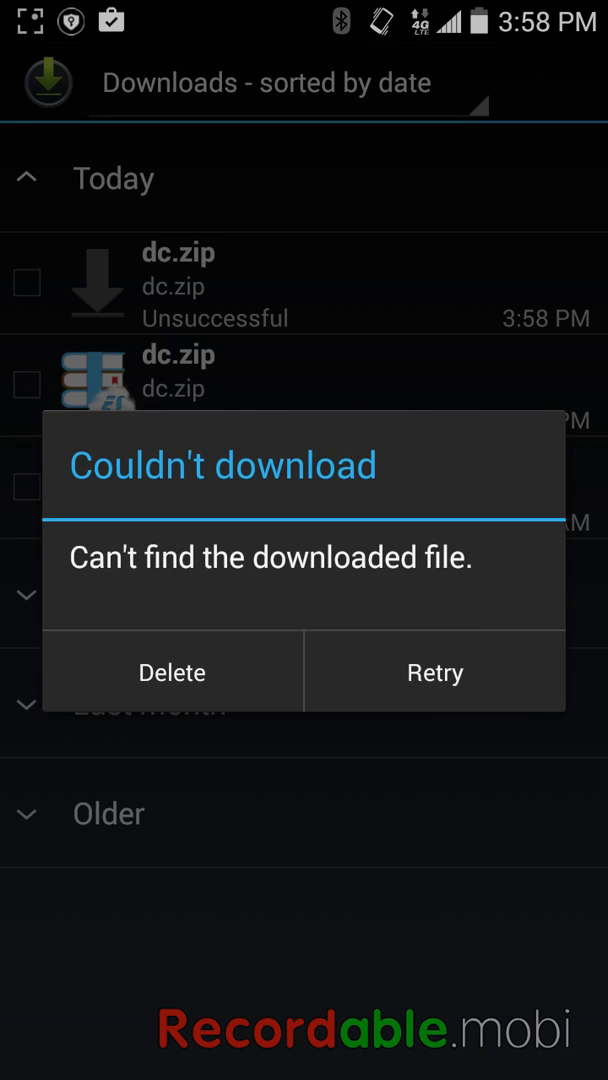
click(434, 671)
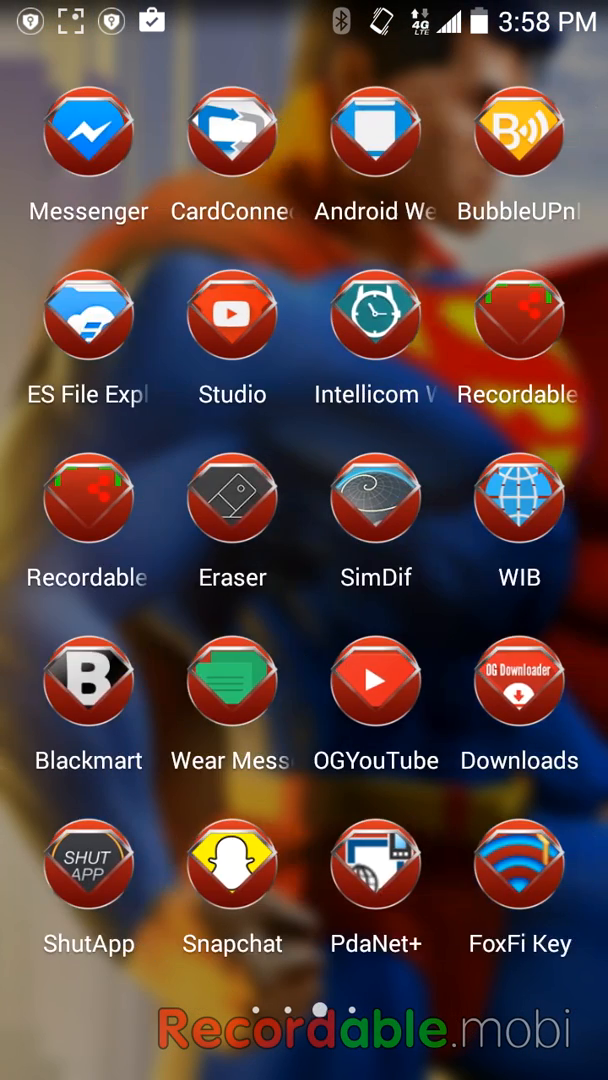
Swipe through the app drawer pages toward the YouTube app
scroll(left, 3)
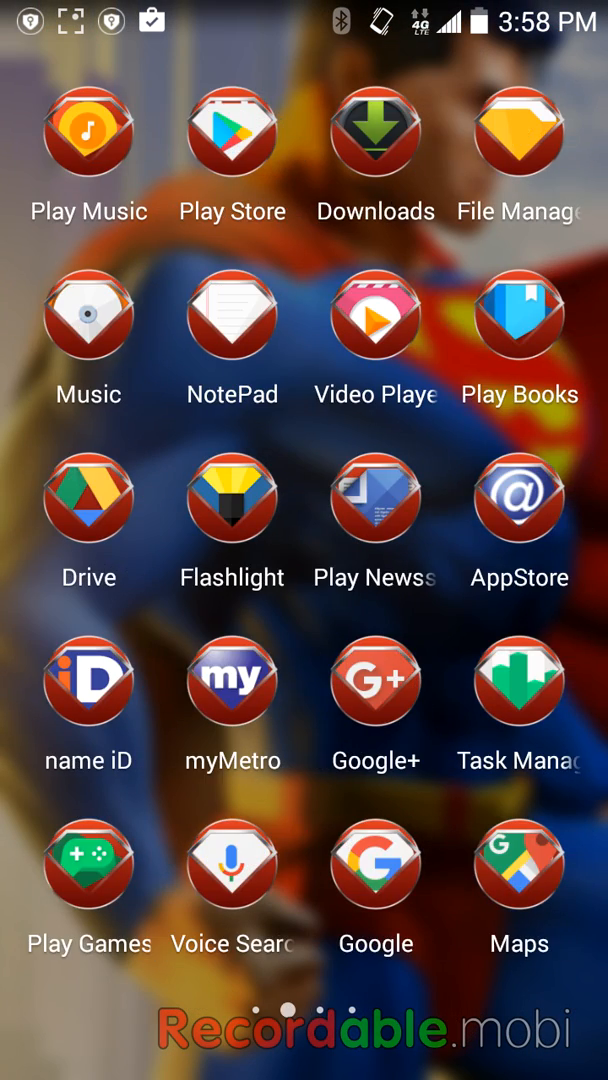
scroll(left, 3)
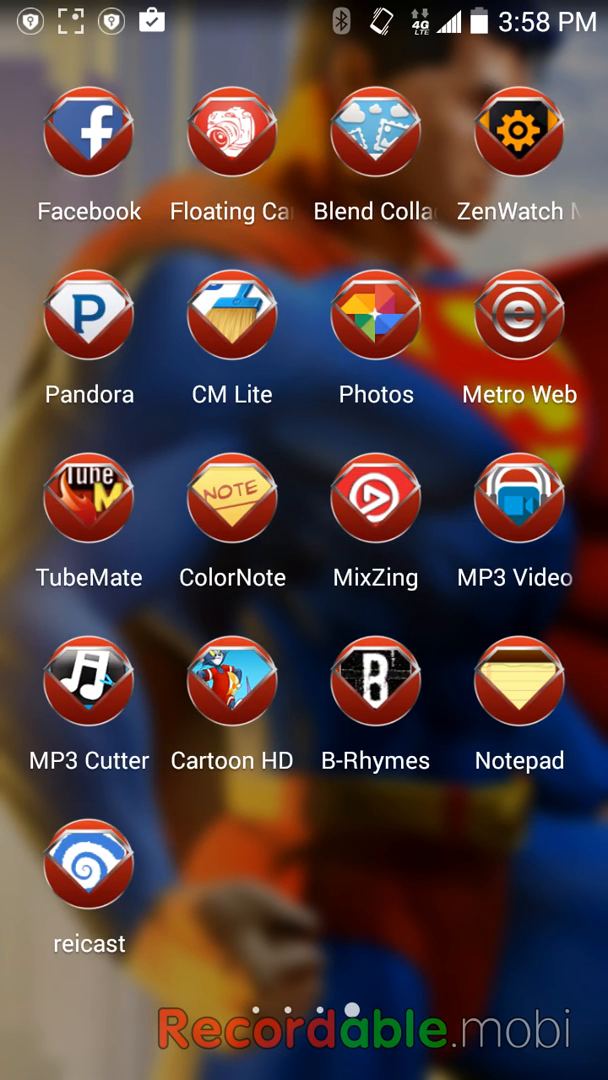
scroll(left, 3)
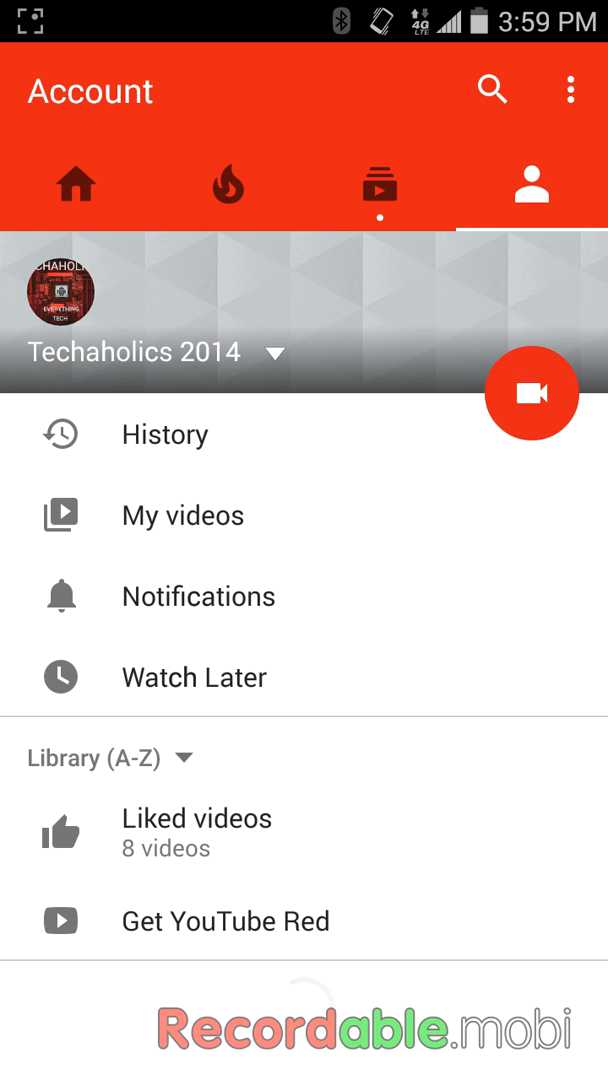
Open My videos and scroll down to 'How to get reicast to work on android'
click(182, 514)
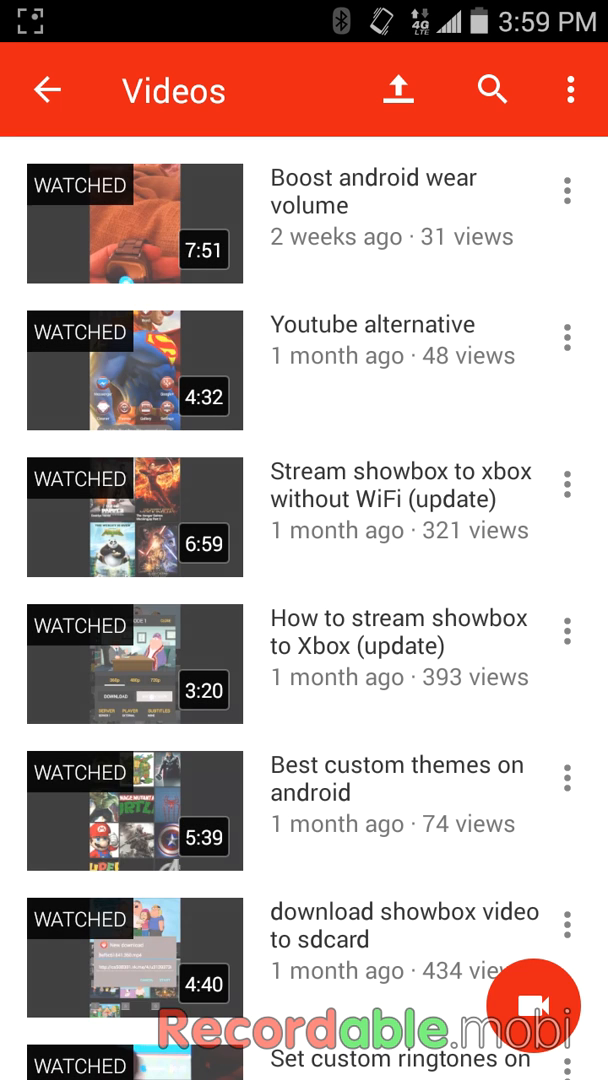
scroll(down, 3)
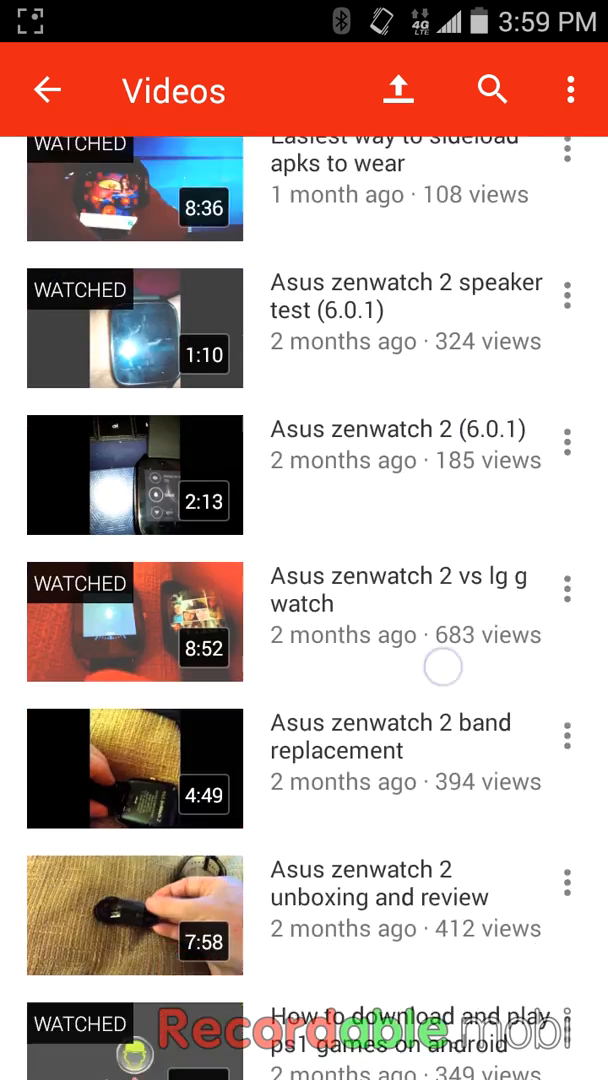
scroll(down, 3)
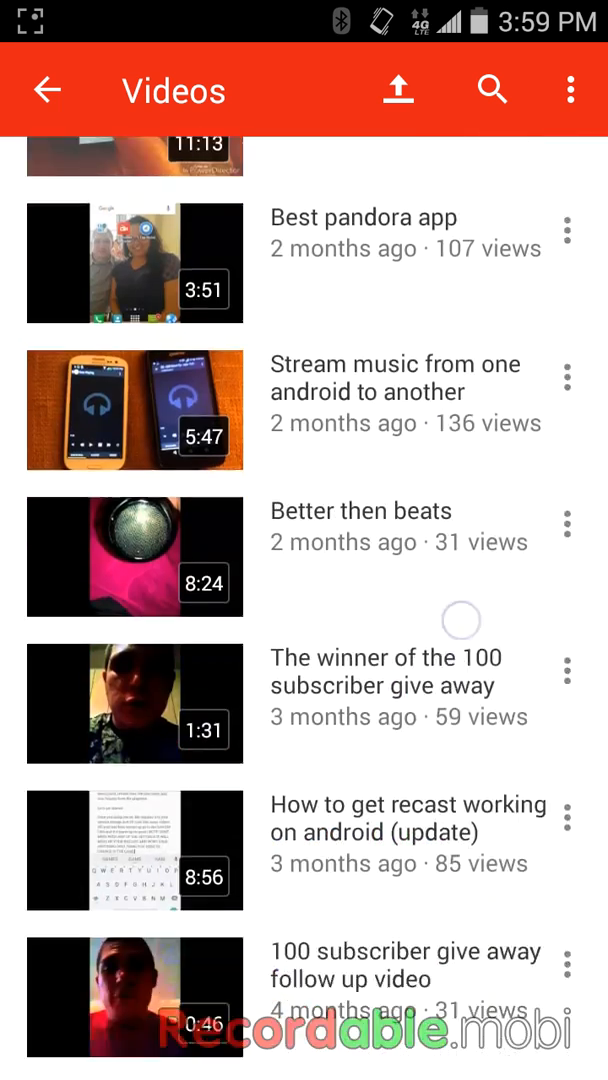
scroll(down, 3)
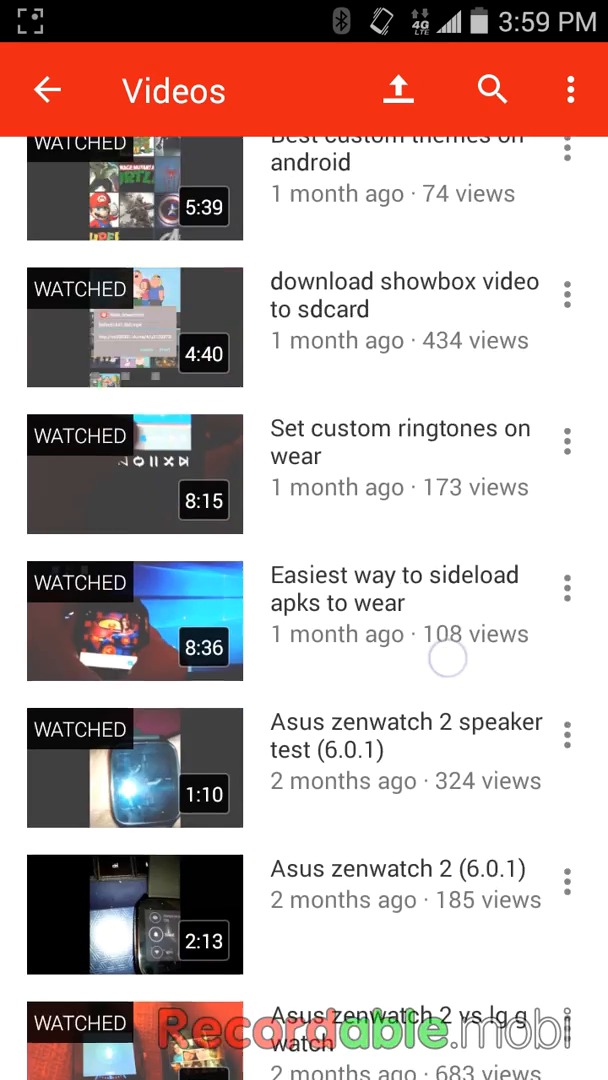
scroll(up, 3)
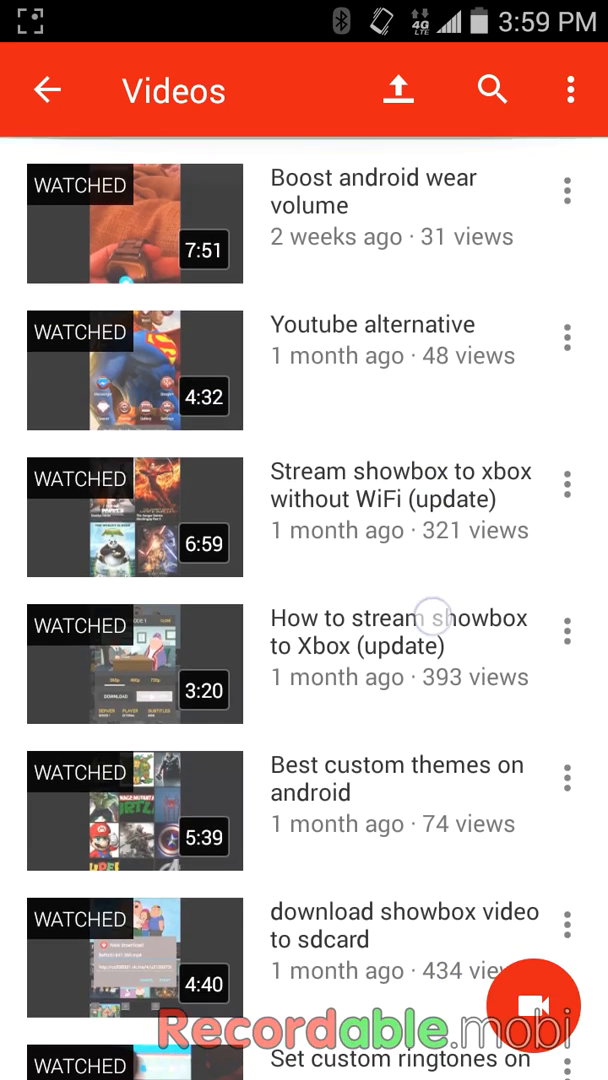
scroll(down, 3)
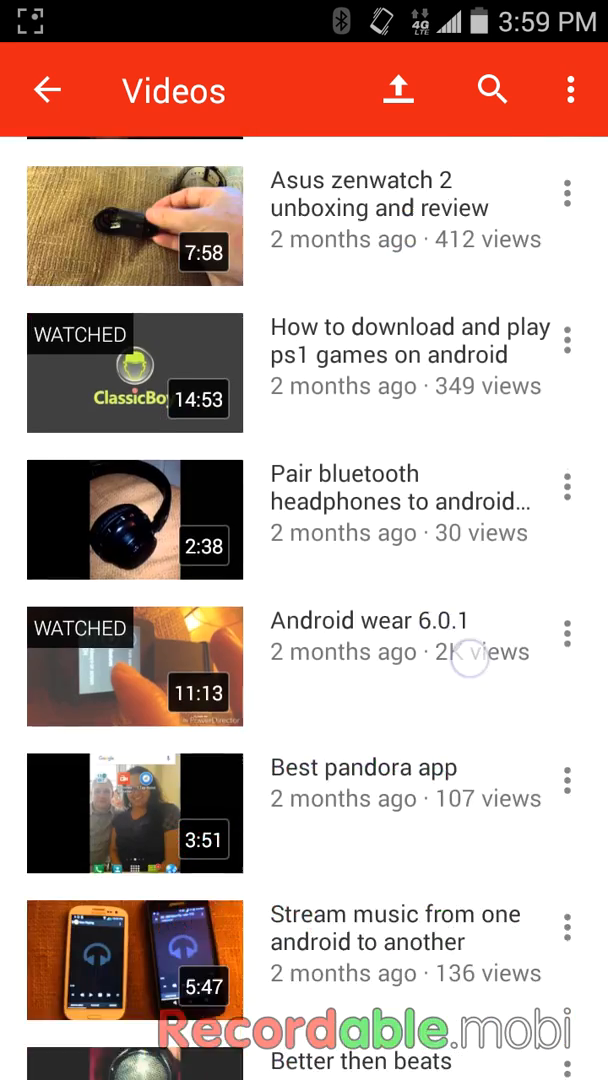
scroll(down, 3)
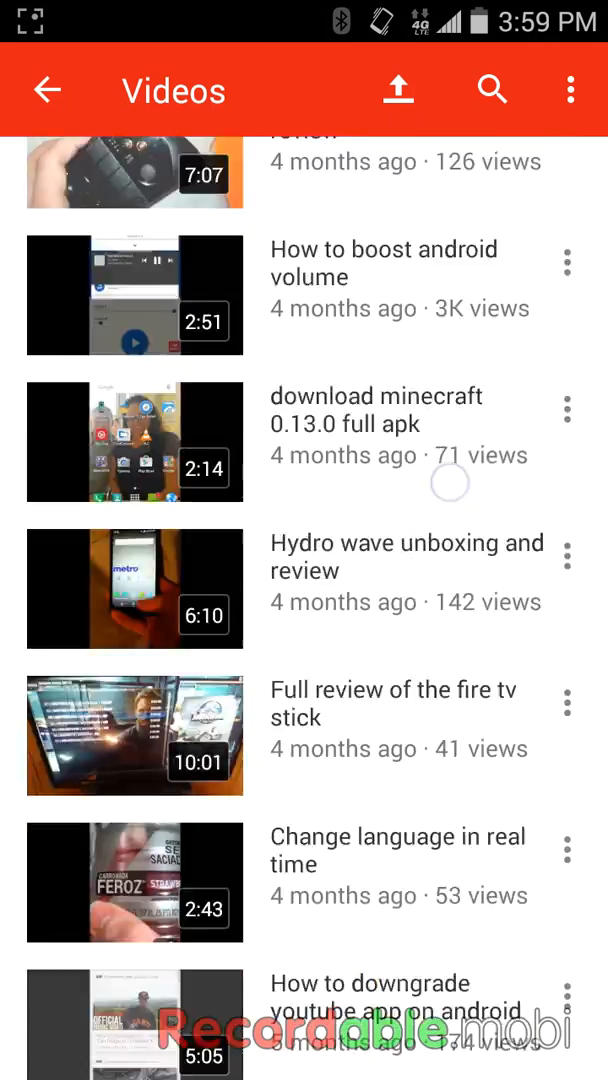
scroll(down, 3)
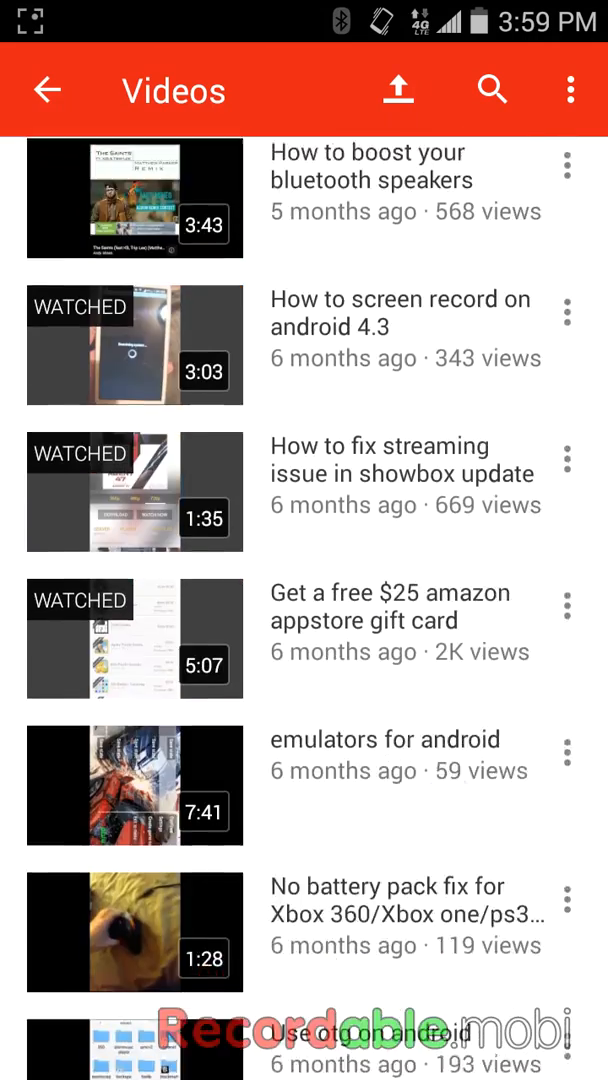
scroll(down, 3)
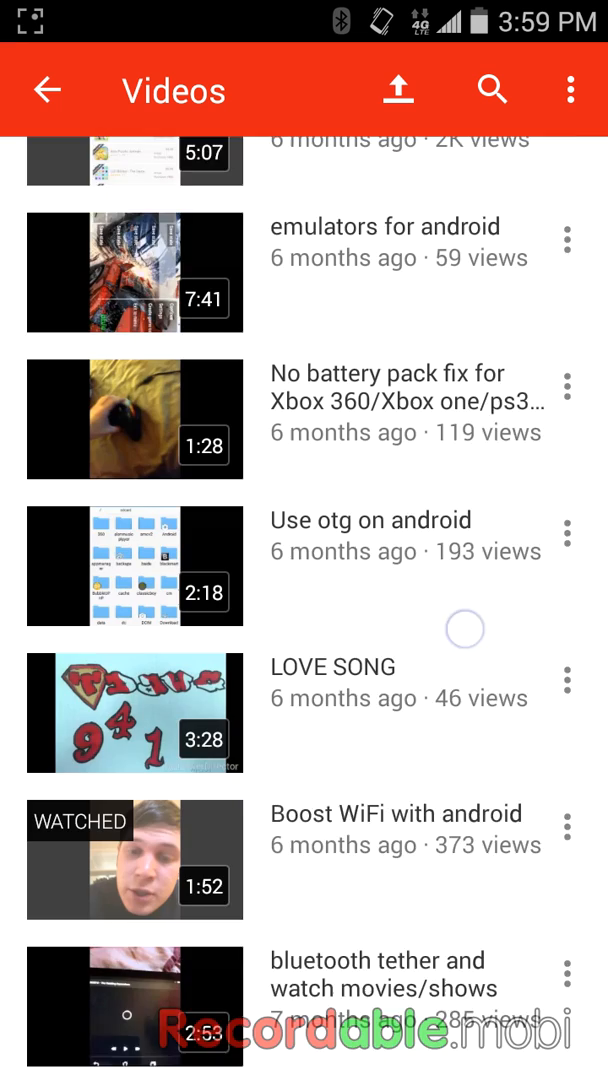
scroll(down, 3)
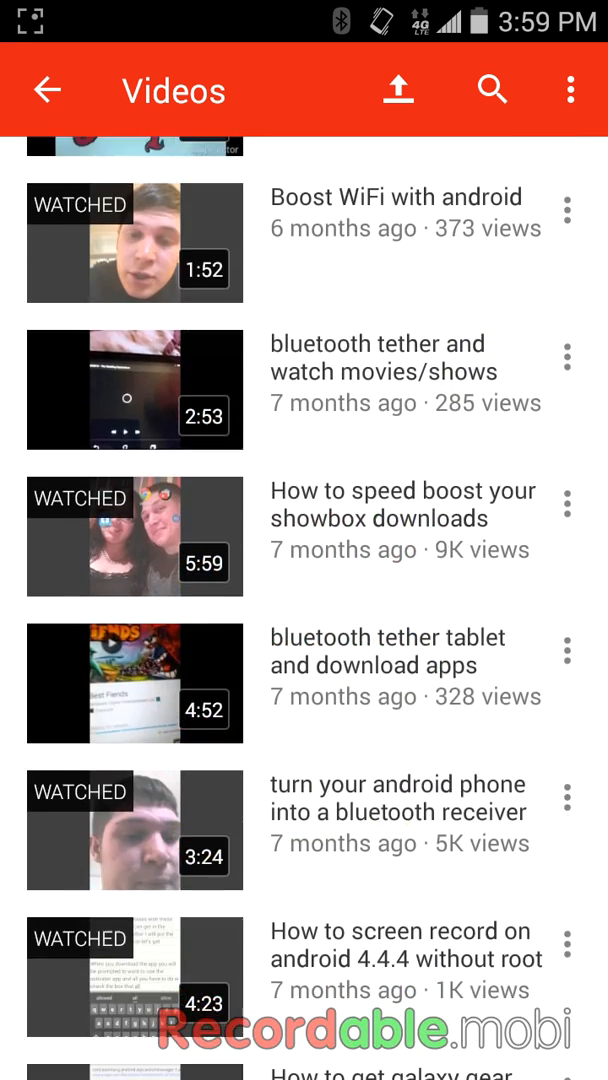
scroll(down, 3)
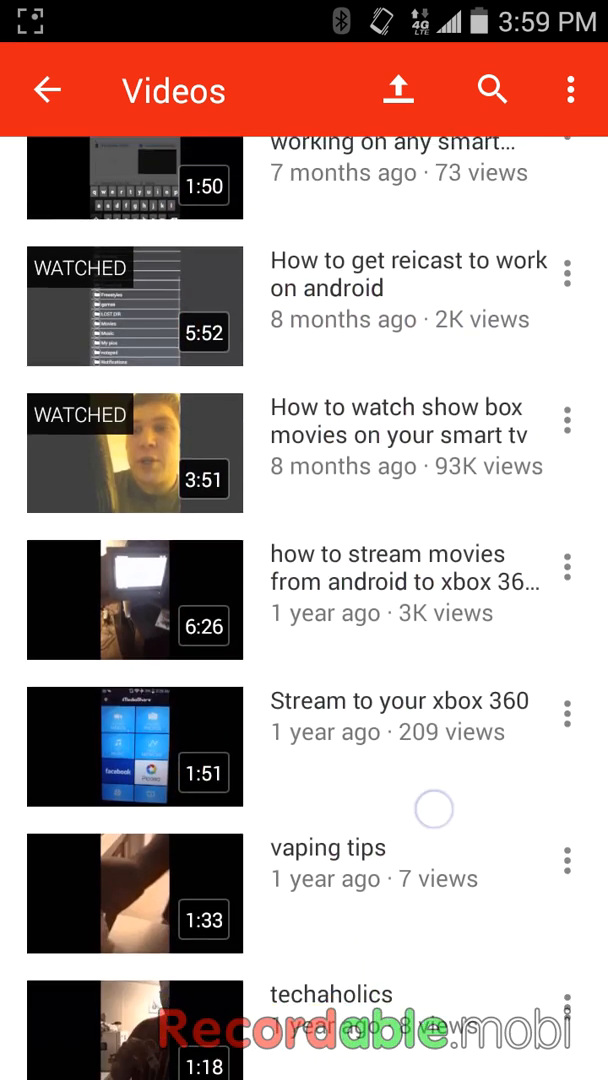
Play 'How to get reicast to work on android' and follow its Google Drive description link
click(398, 89)
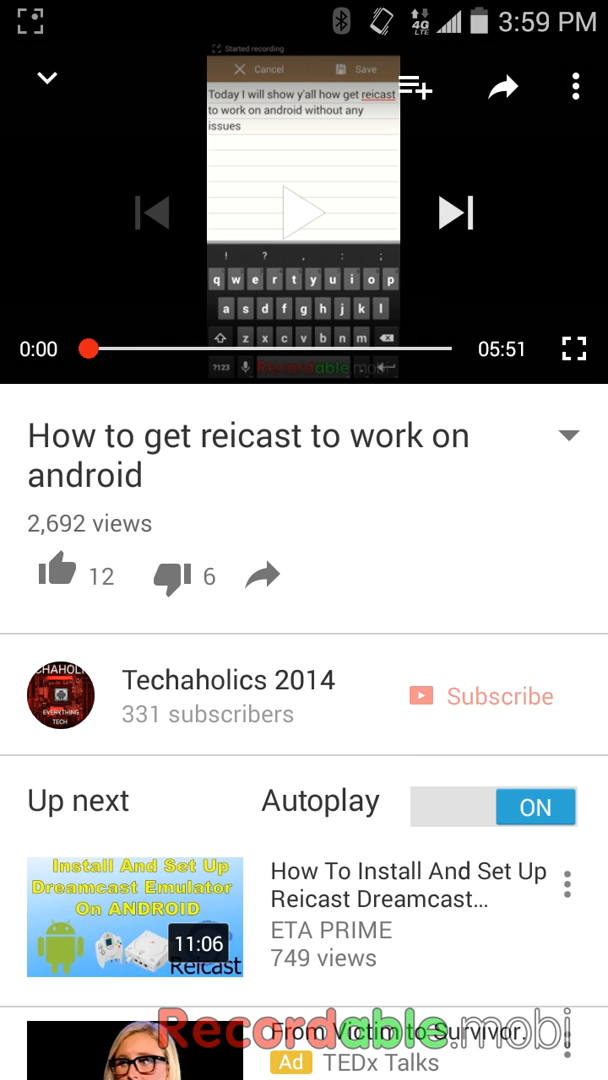
click(569, 435)
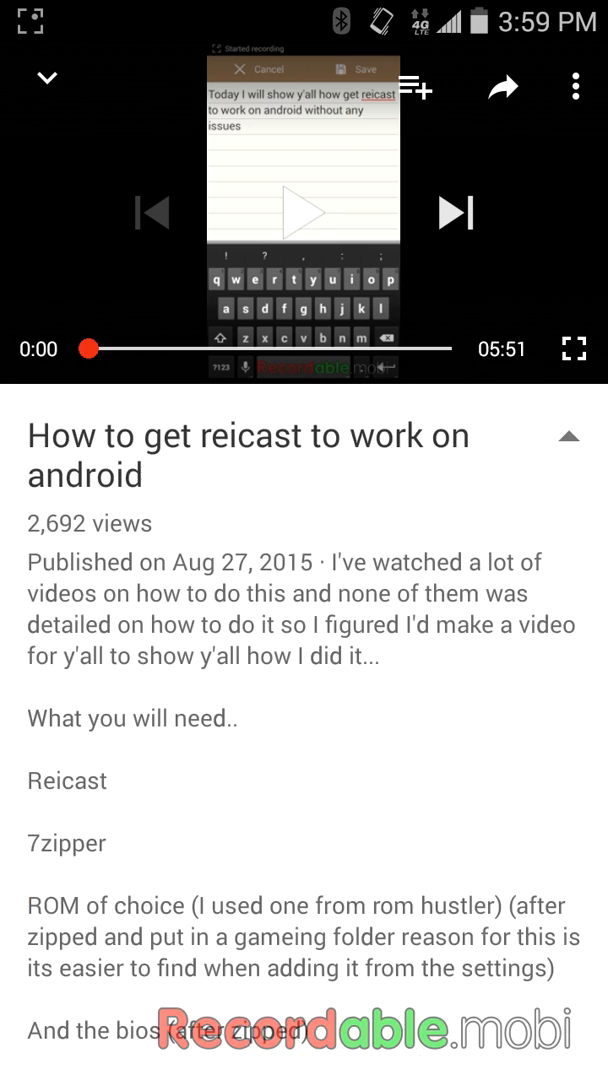
scroll(down, 3)
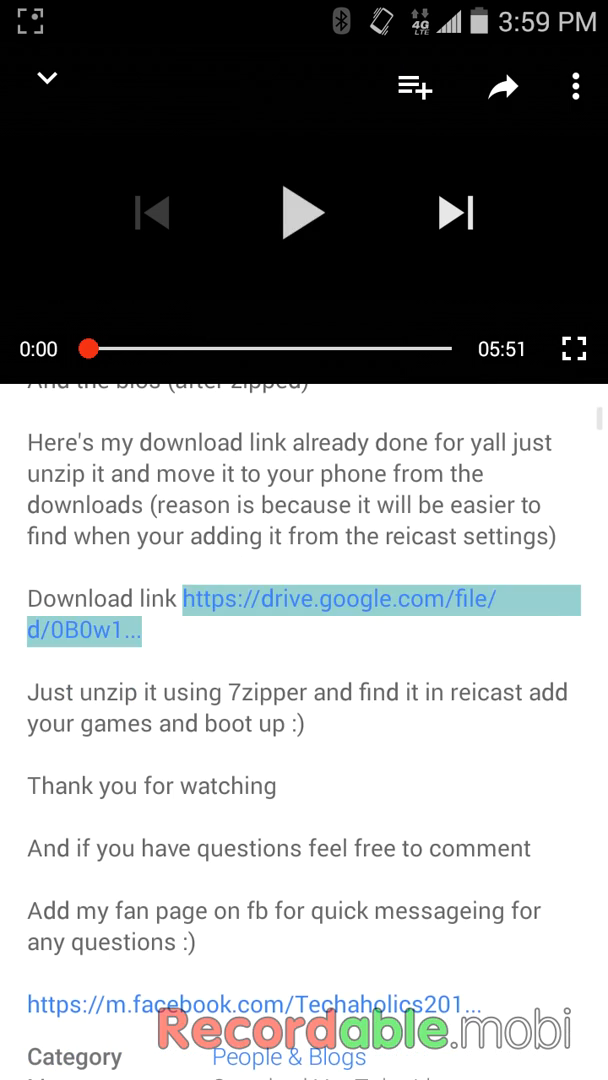
click(340, 598)
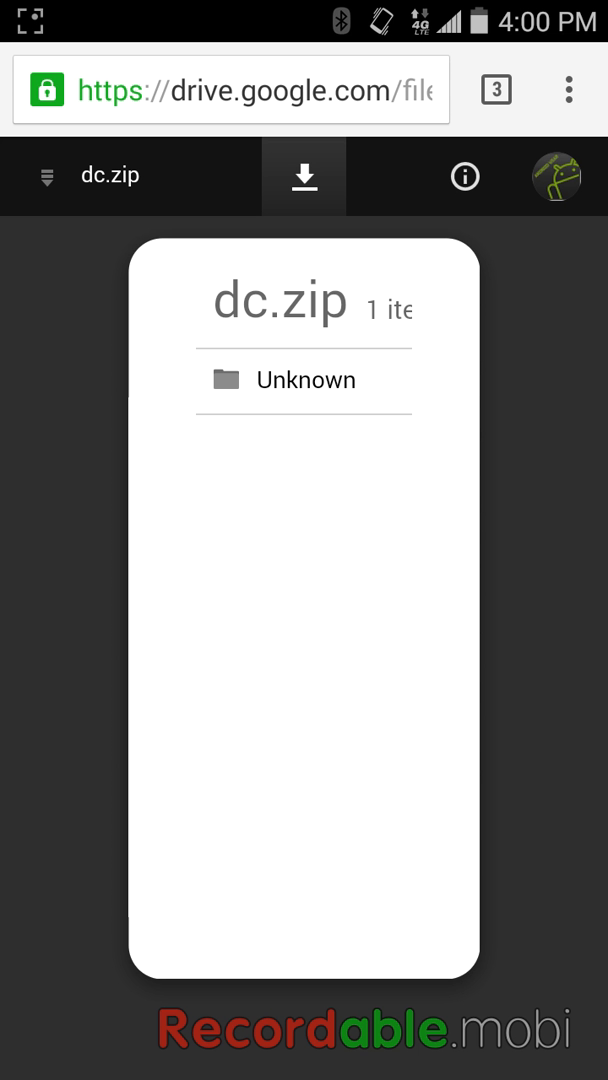
Download dc.zip from Drive and extract its dc folder into the current Download folder
click(305, 380)
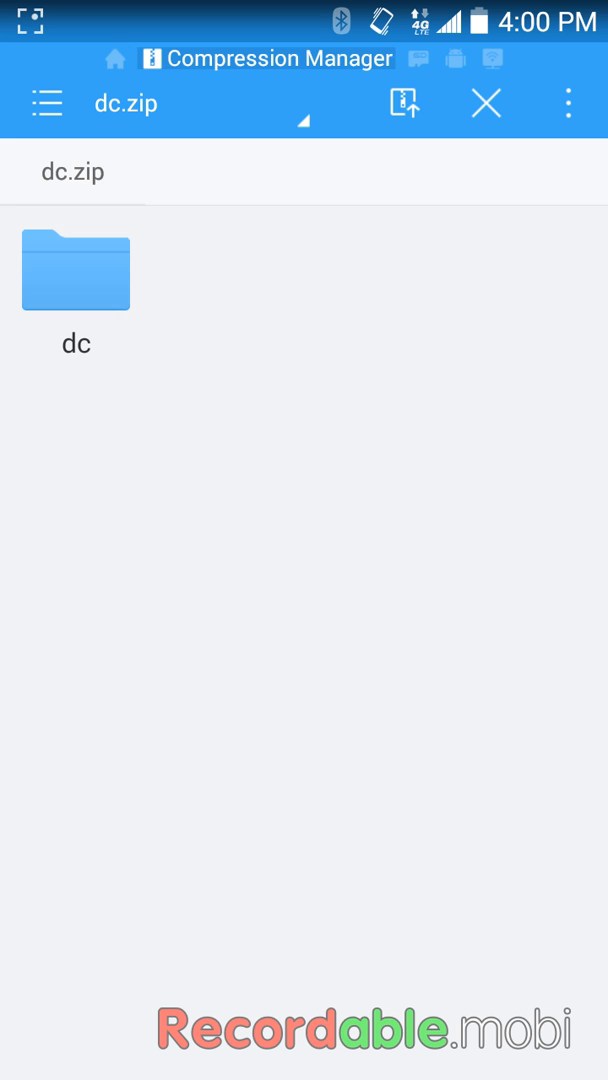
click(189, 399)
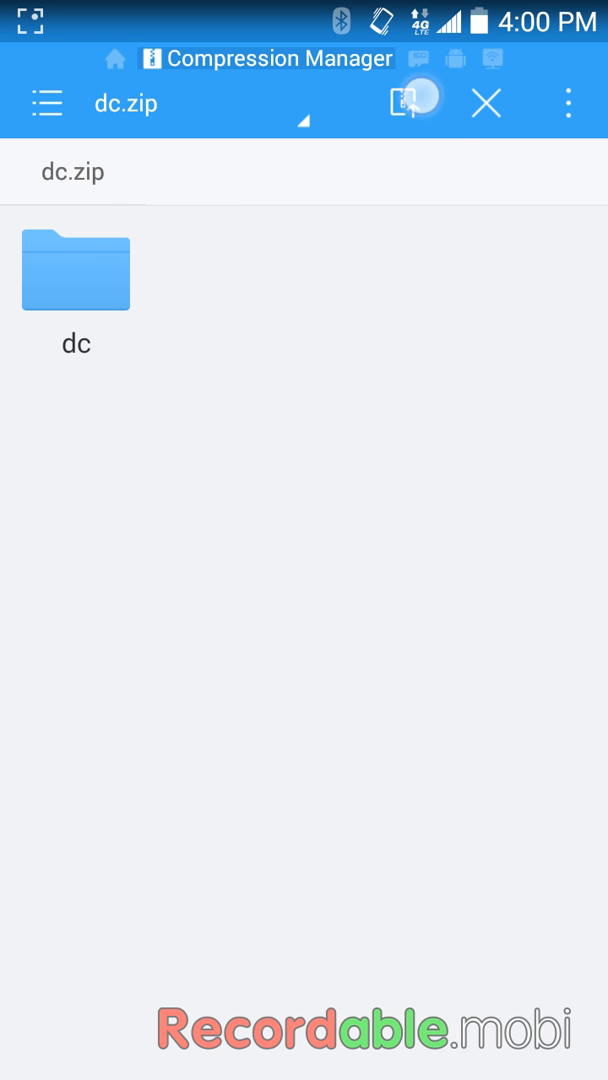
click(401, 103)
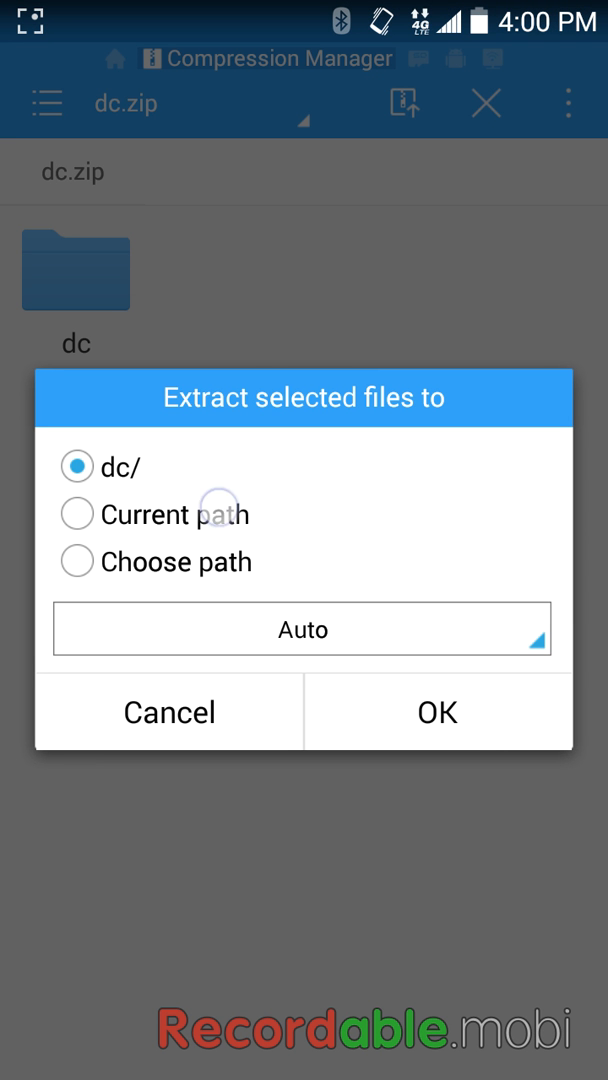
click(435, 711)
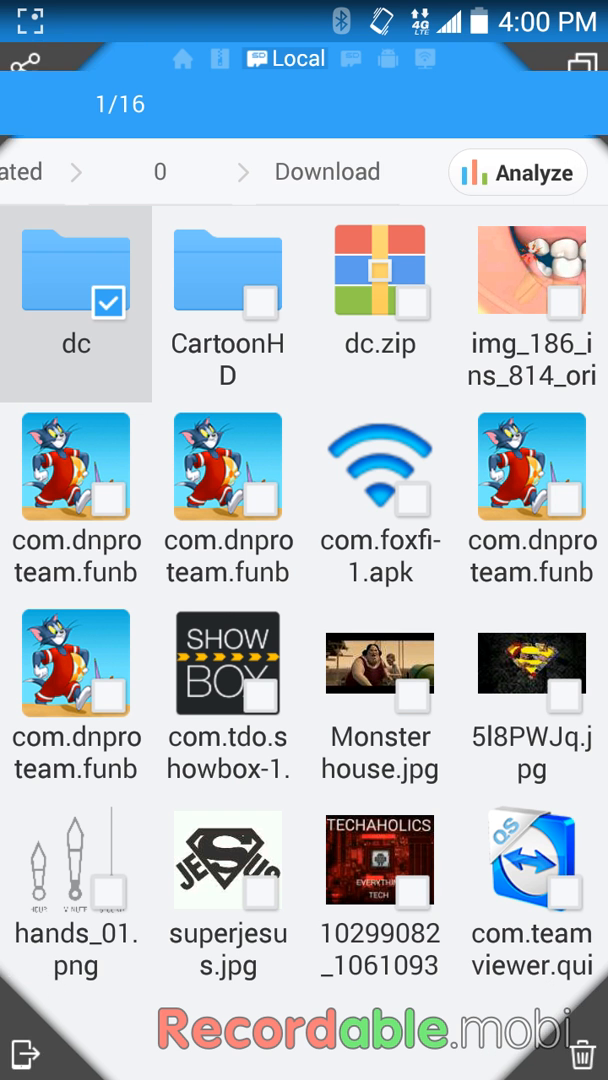
Move the dc folder from Download to /storage/emulated/0 through the overflow menu
click(76, 292)
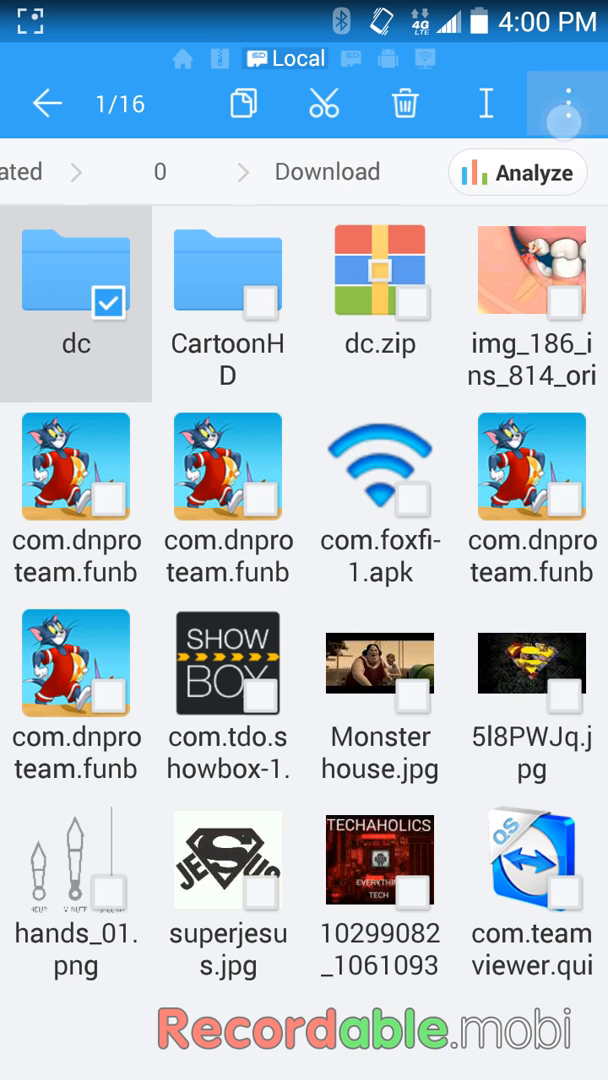
click(568, 103)
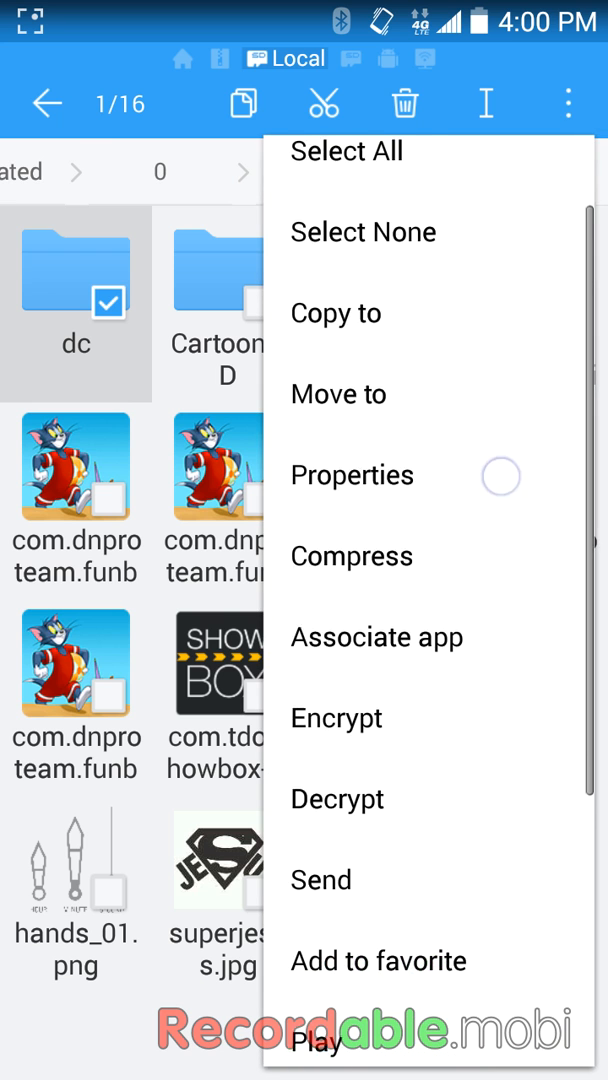
click(338, 393)
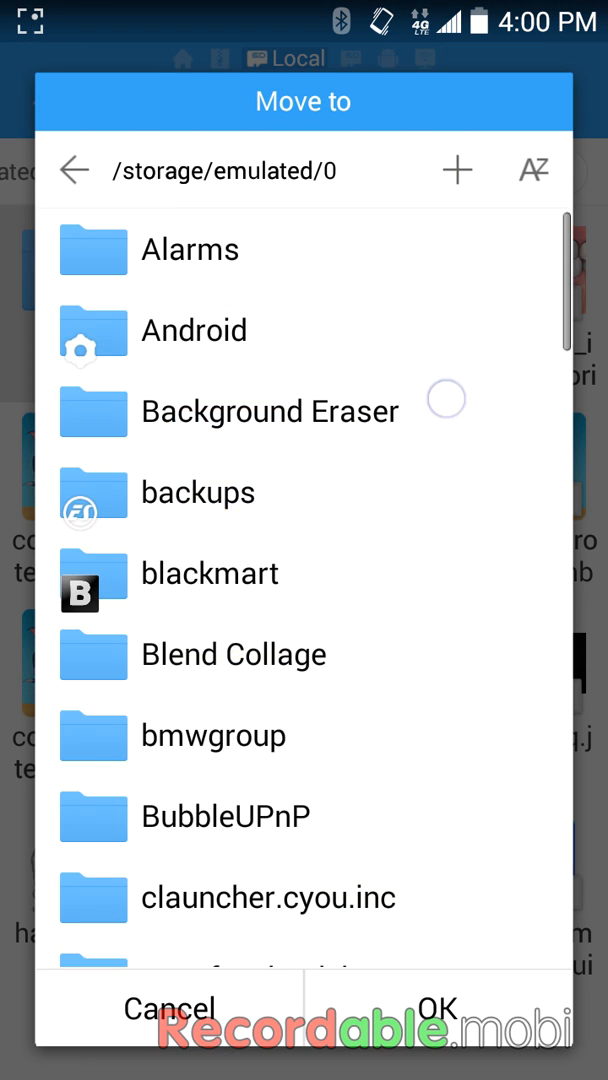
scroll(down, 3)
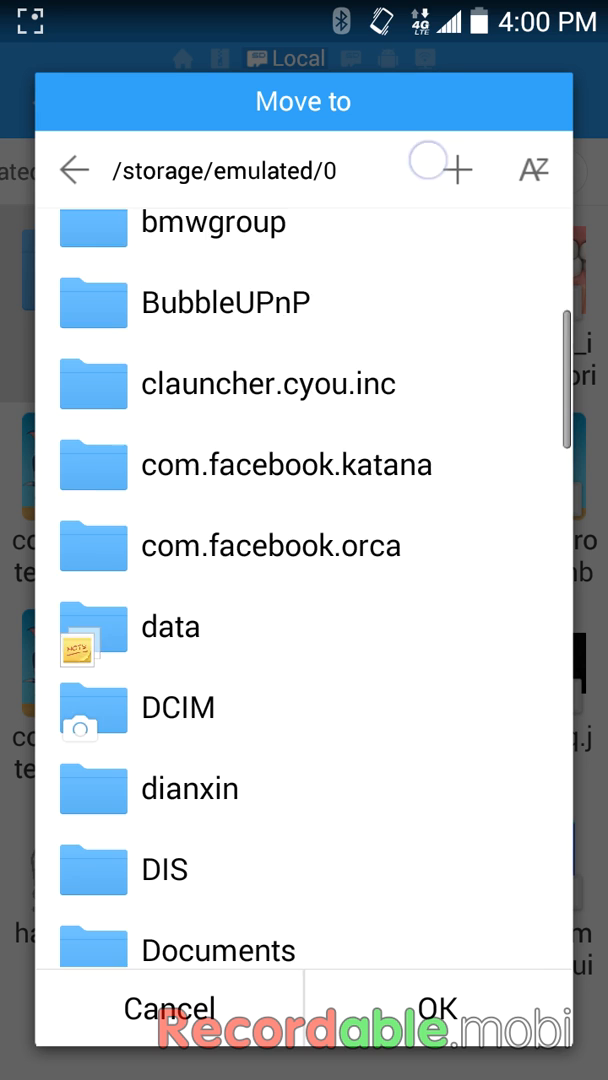
scroll(down, 3)
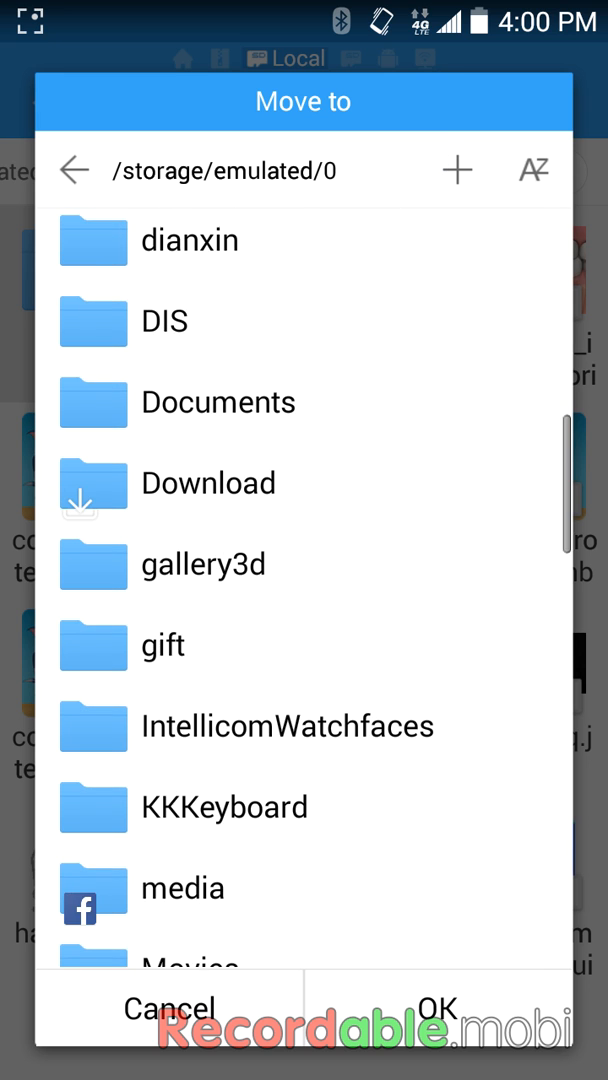
click(430, 1007)
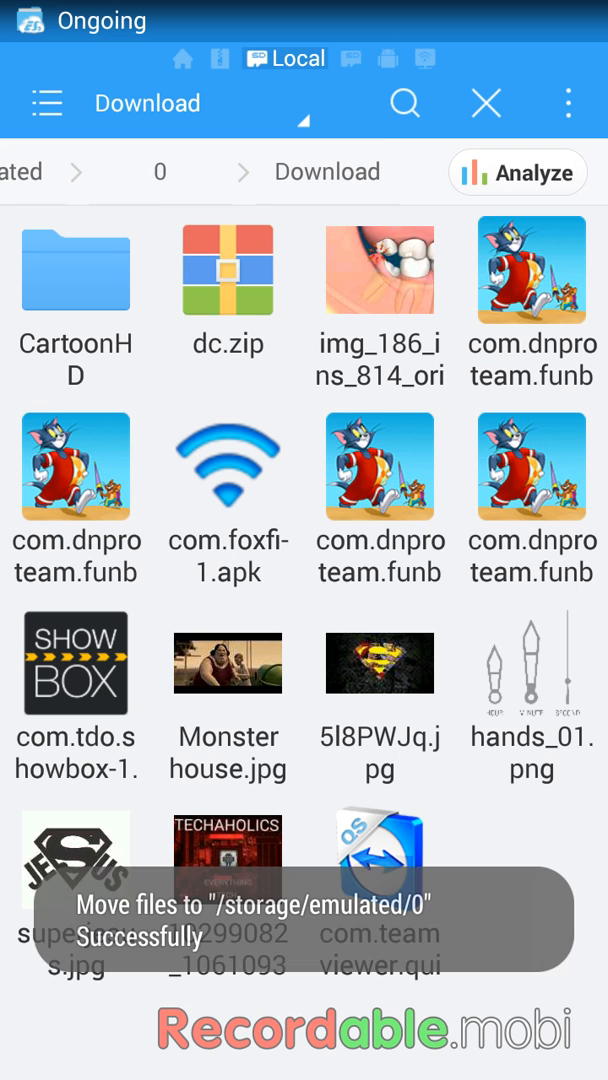
click(568, 103)
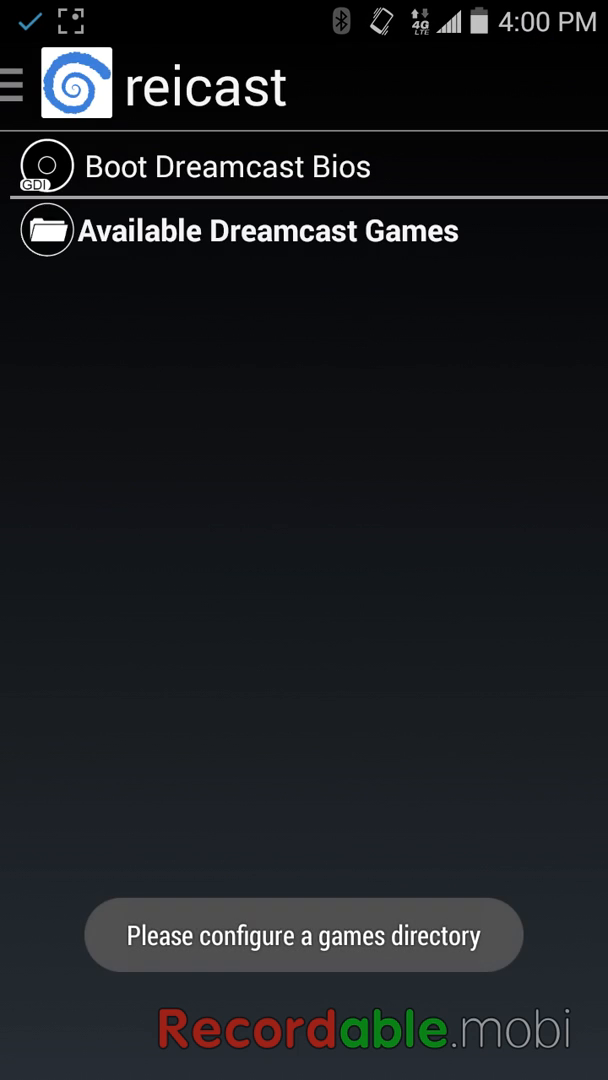
In Reicast's Paths menu, point System to /storage/emulated/0 and Storage to its dc folder
click(12, 85)
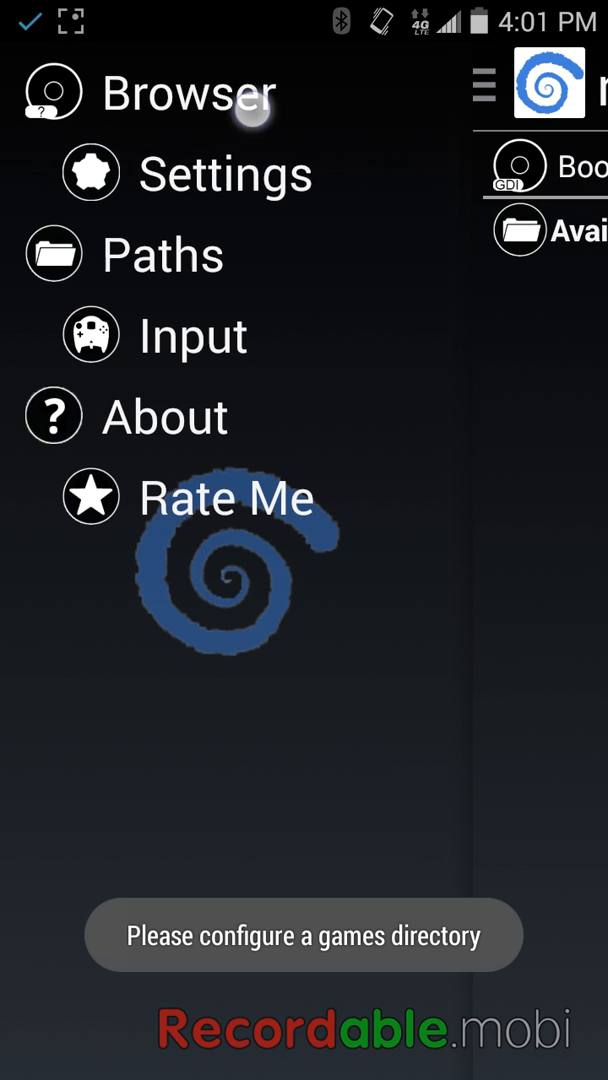
click(190, 93)
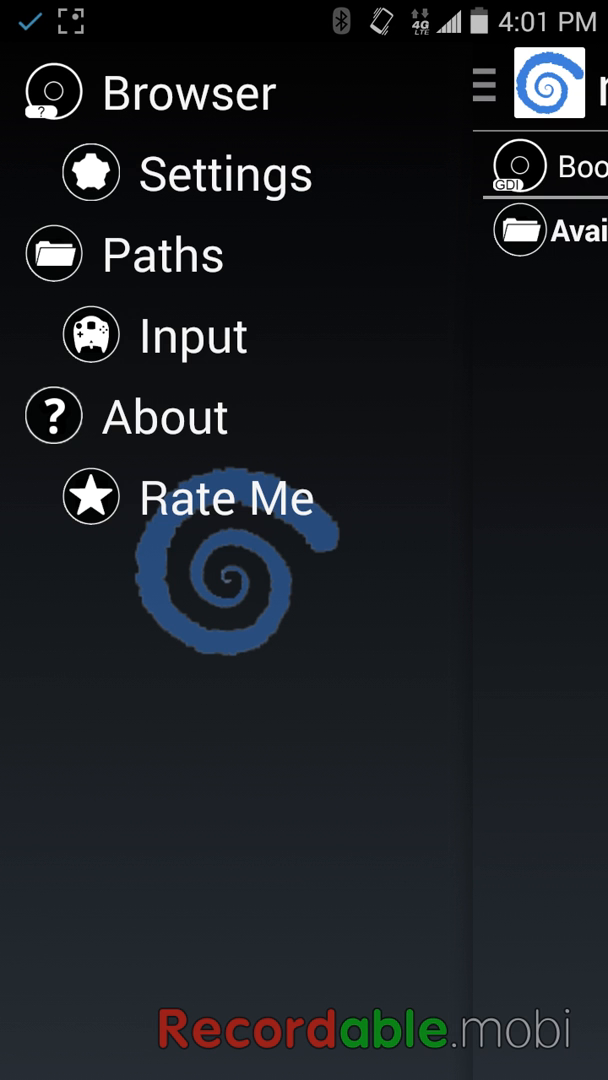
click(163, 254)
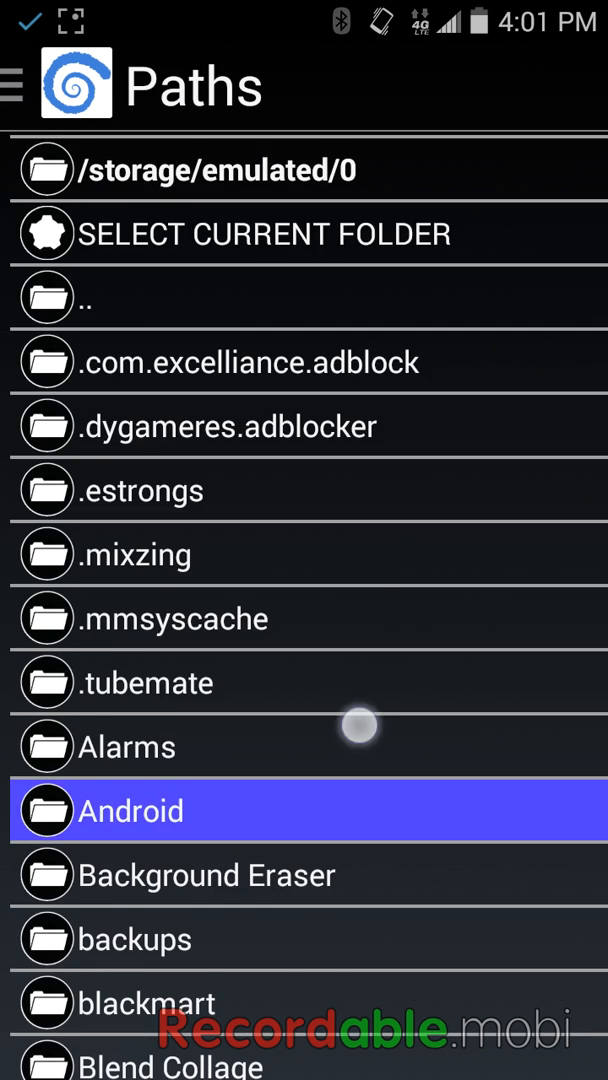
scroll(down, 3)
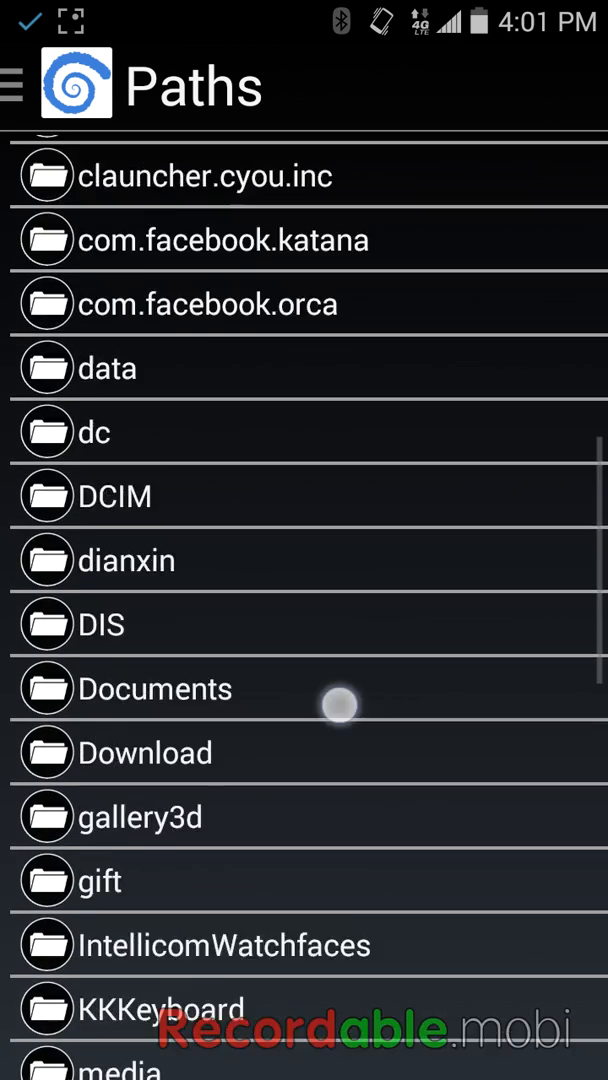
scroll(down, 3)
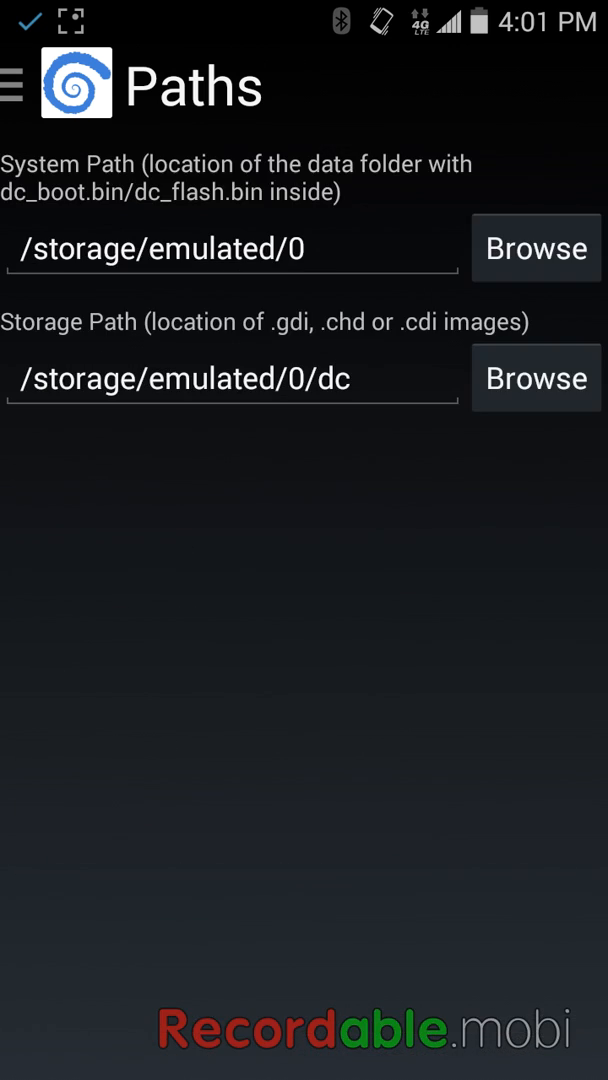
click(15, 85)
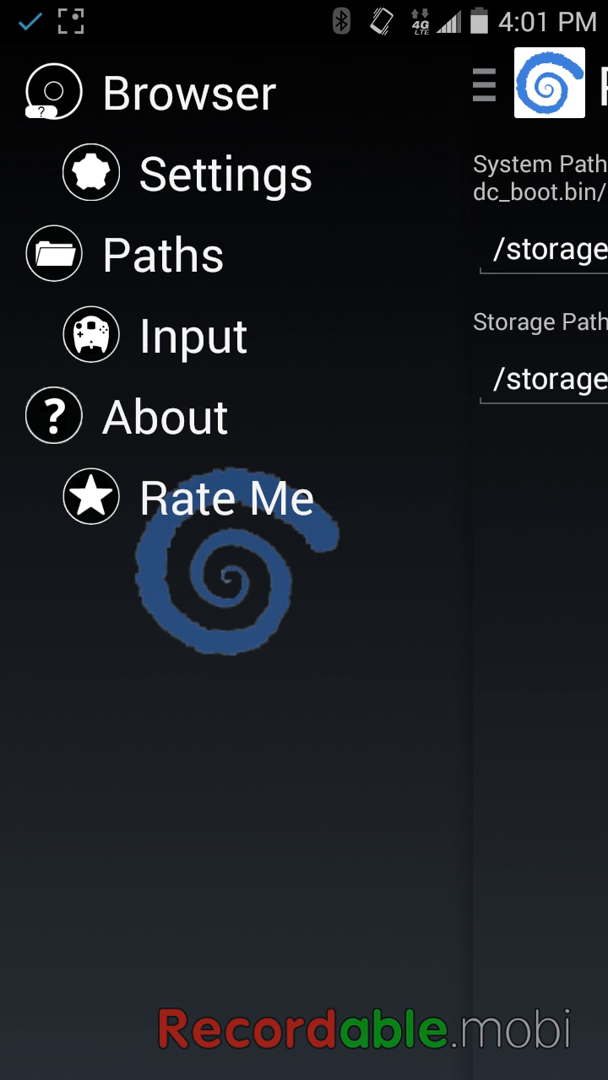
click(188, 92)
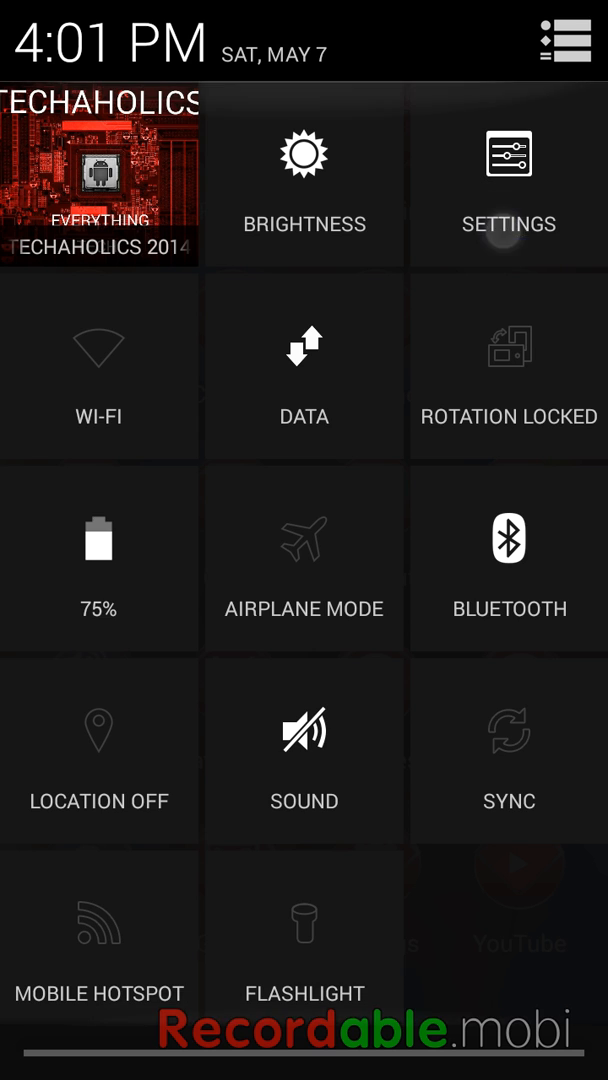
Find reicast under Settings > Apps and clear its data, confirming with OK
click(509, 180)
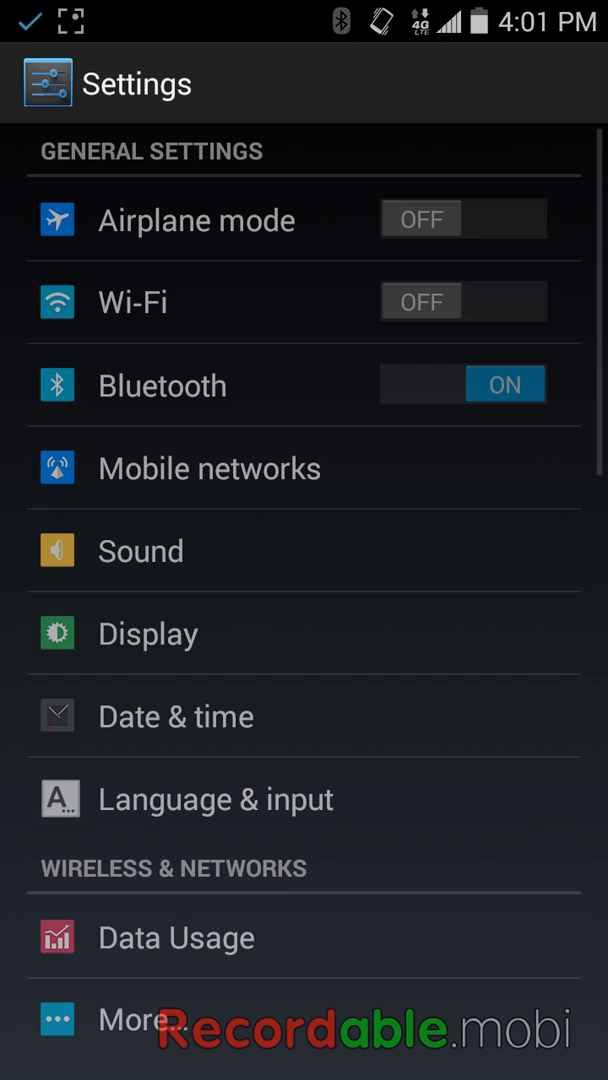
scroll(down, 3)
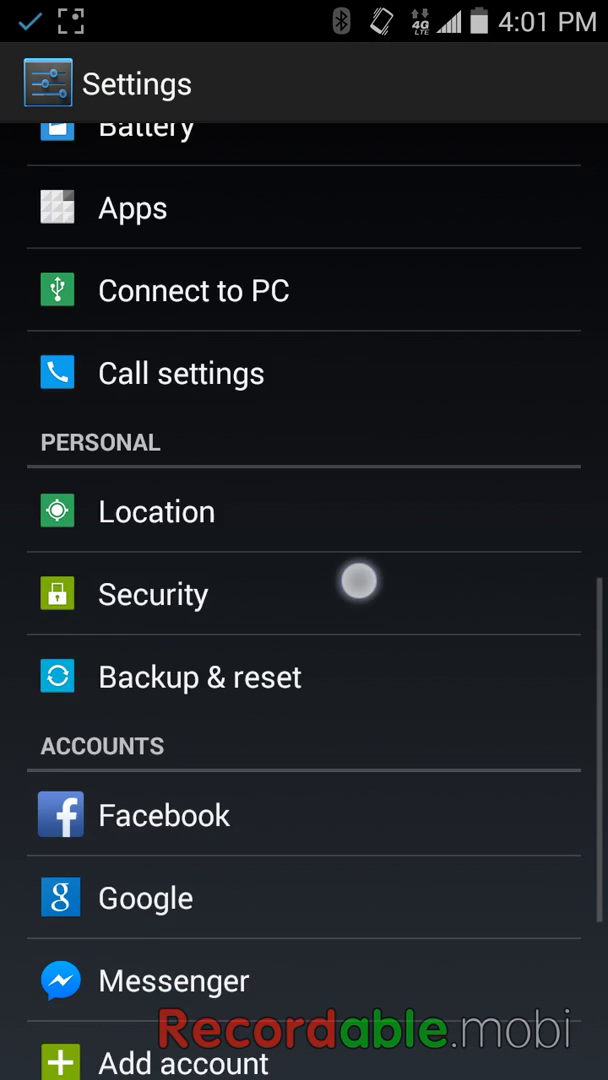
click(131, 207)
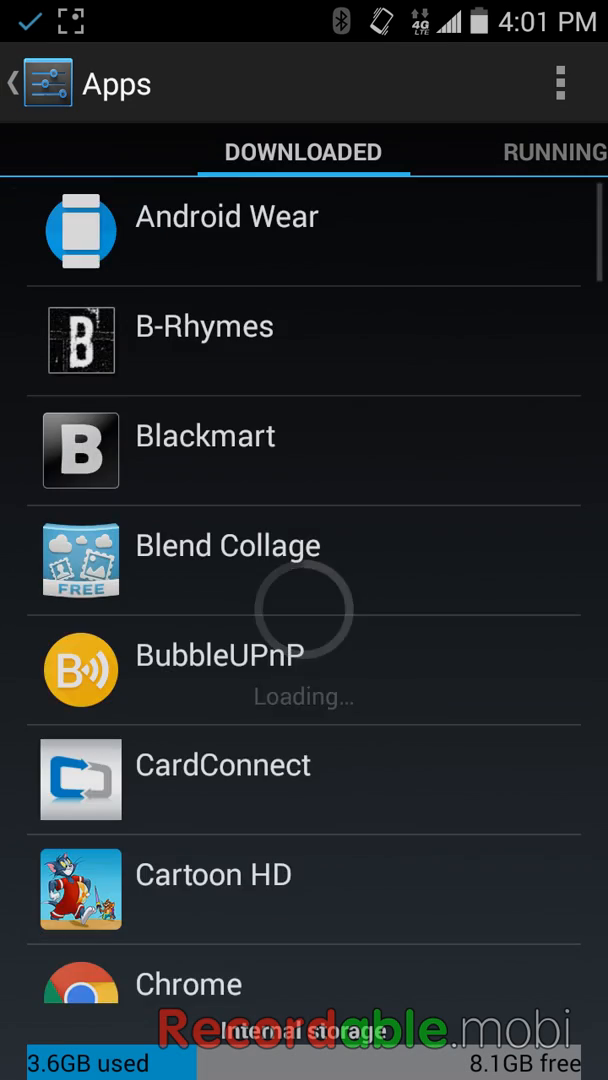
scroll(down, 3)
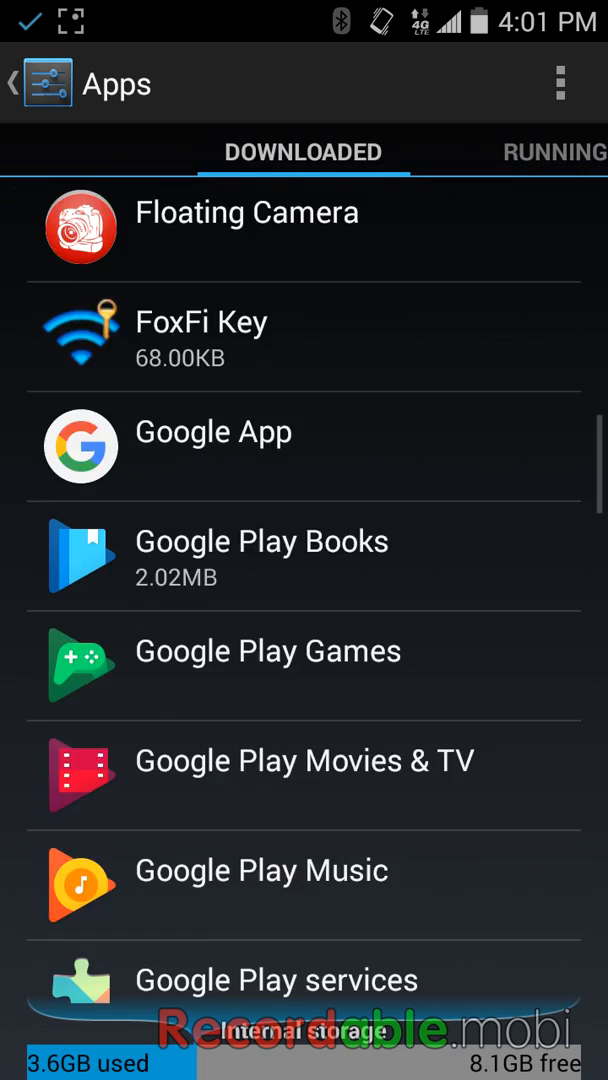
scroll(down, 3)
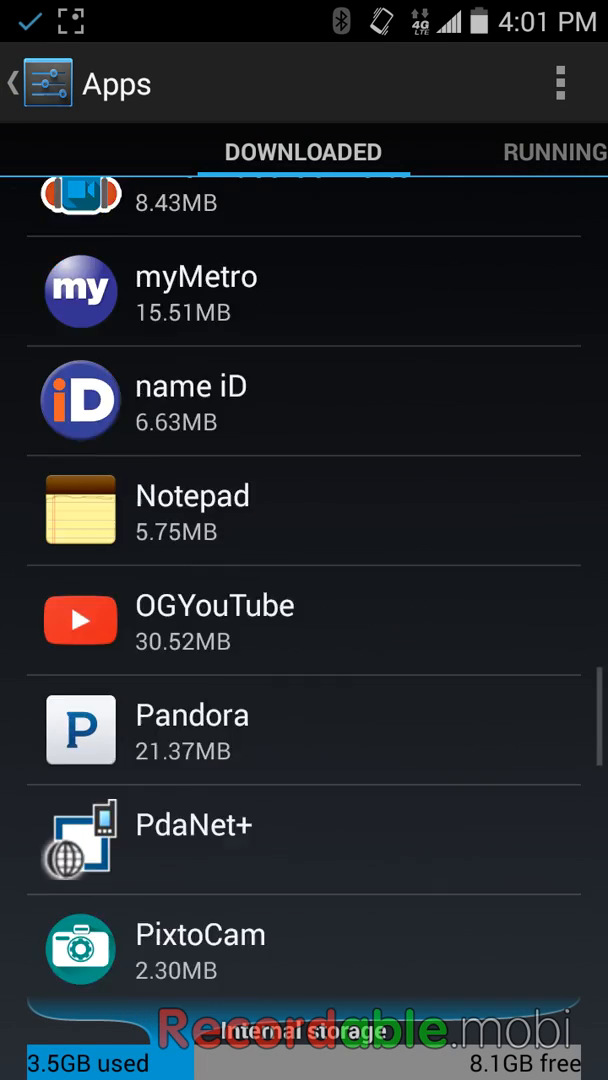
scroll(down, 3)
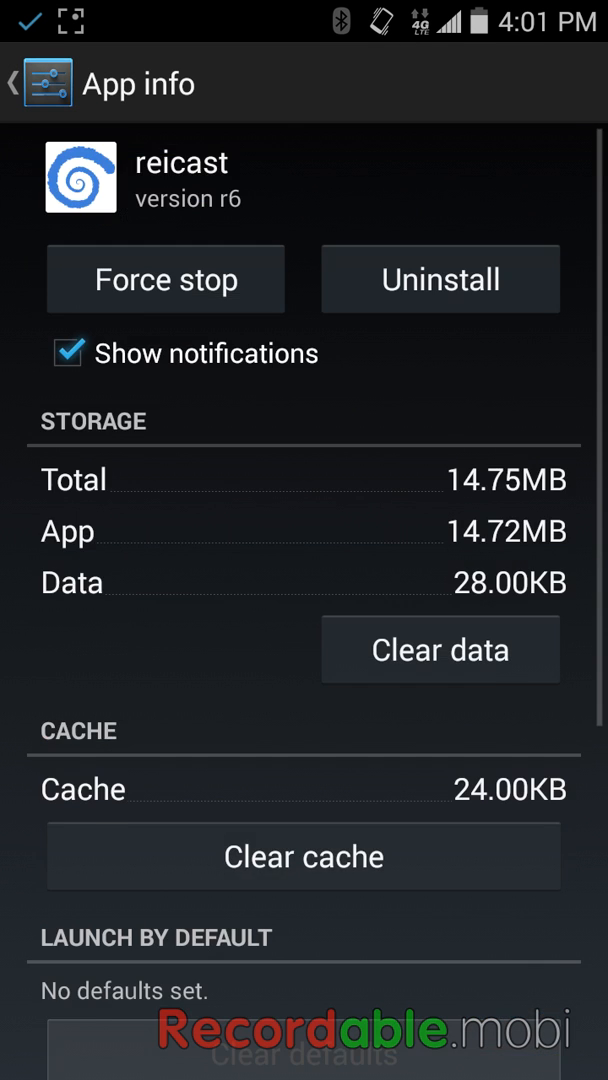
click(440, 649)
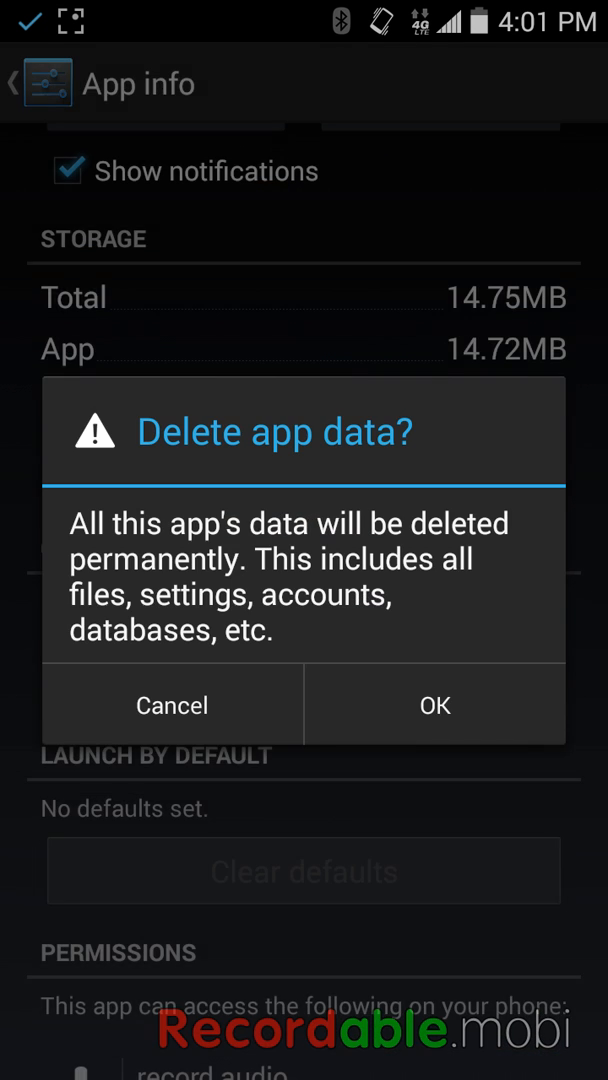
click(434, 704)
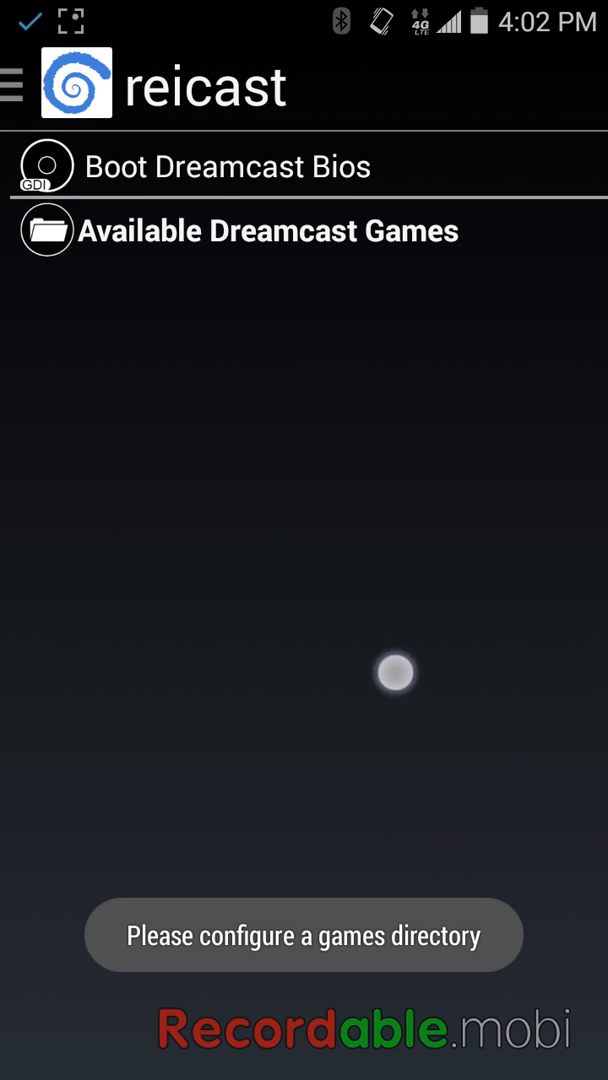
Choose Boot Dreamcast Bios from Reicast's main list
click(300, 167)
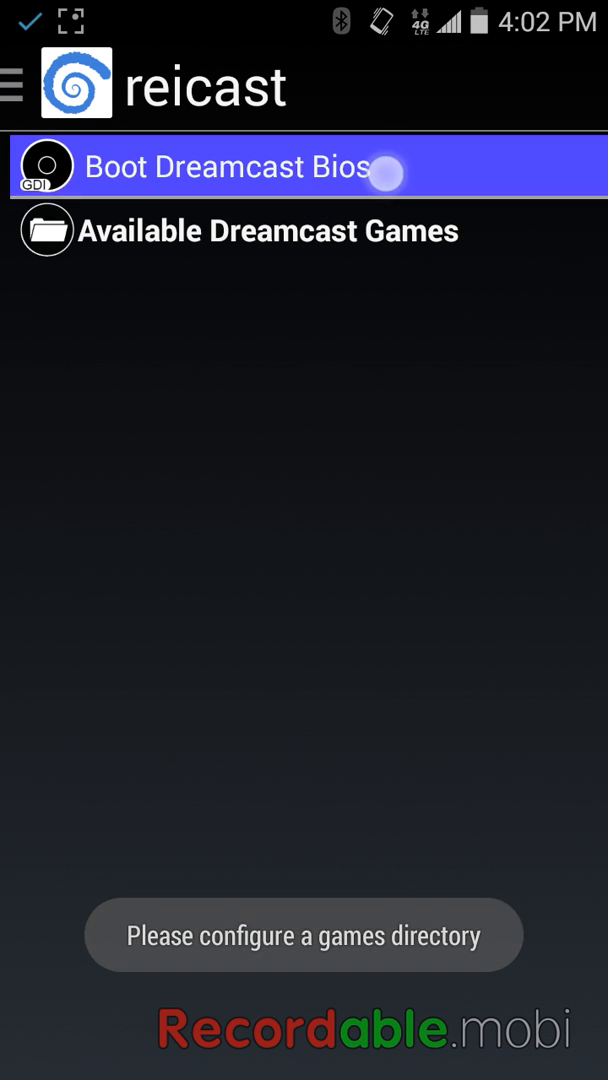